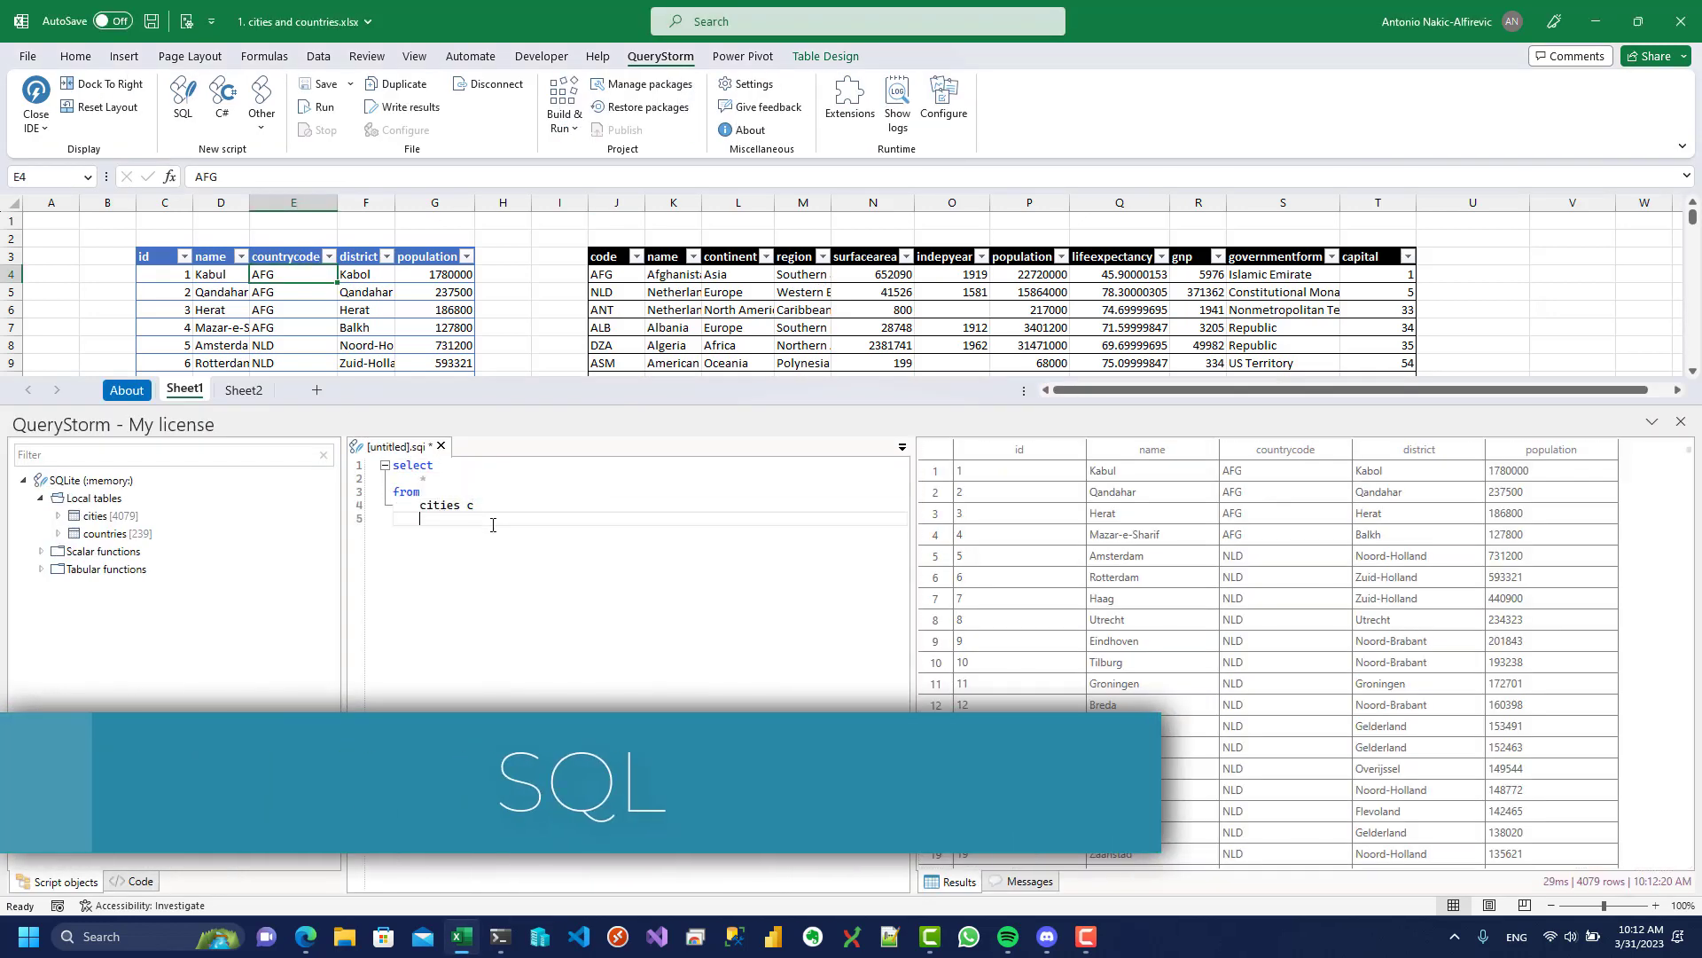
- Filter the SQLite cities query to population above 1000, then connect to AdventureWorks SQL Server
type("where c.population > 1000")
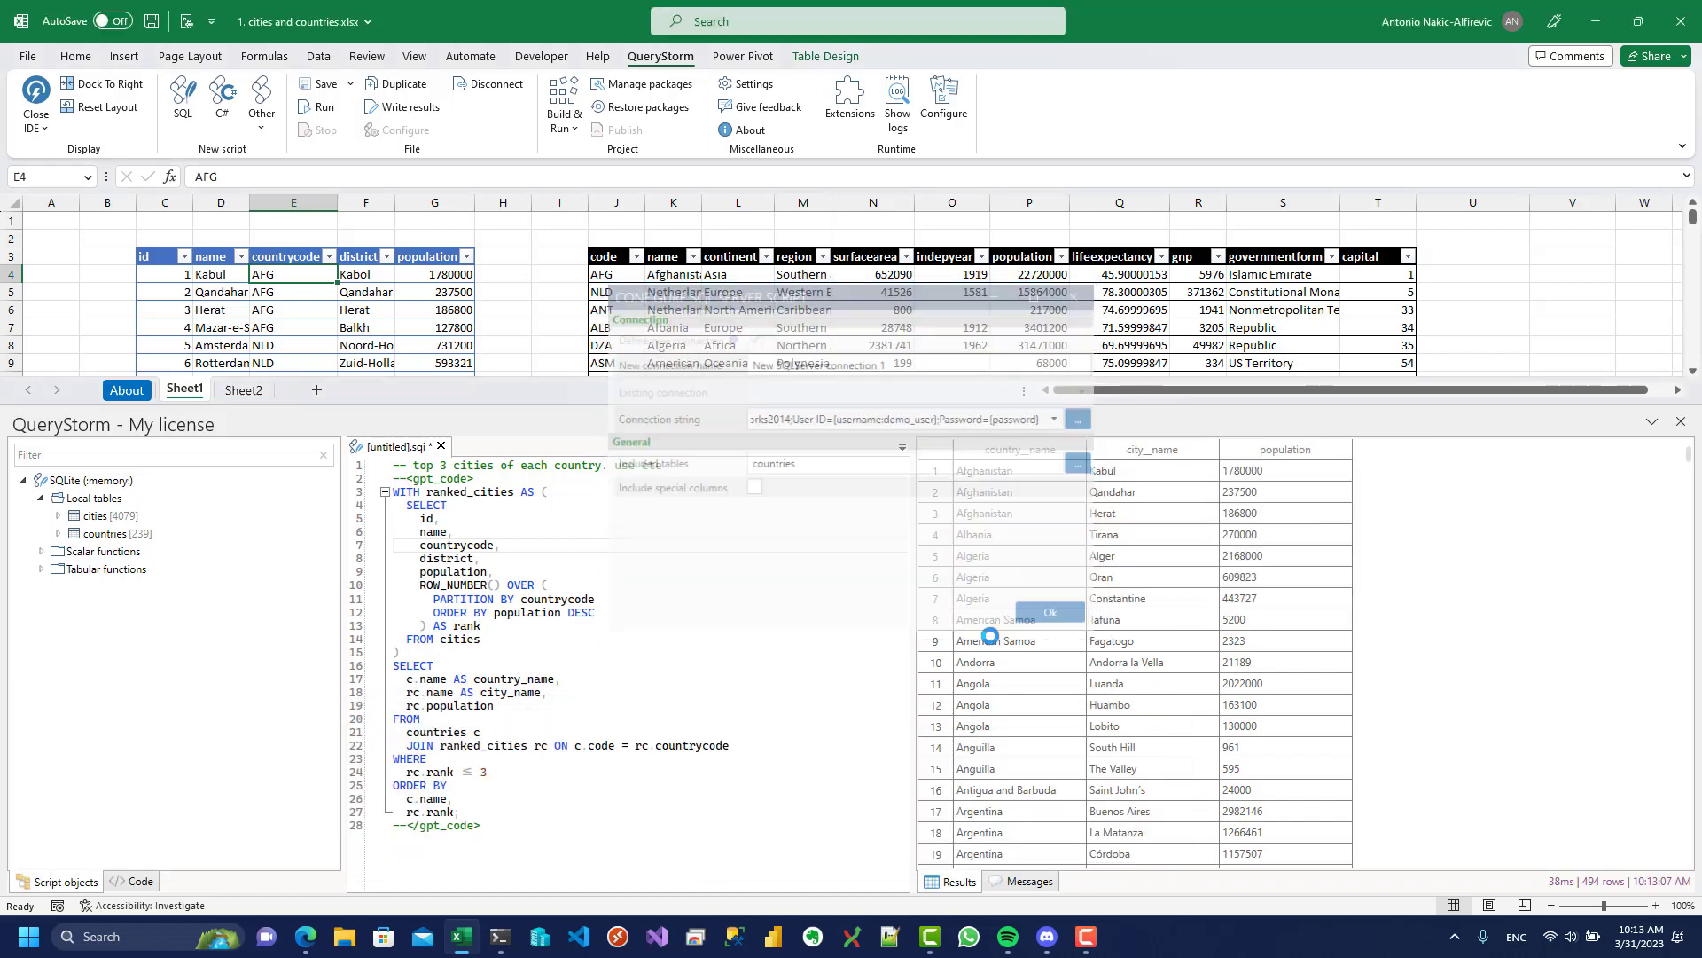
left_click(1049, 611)
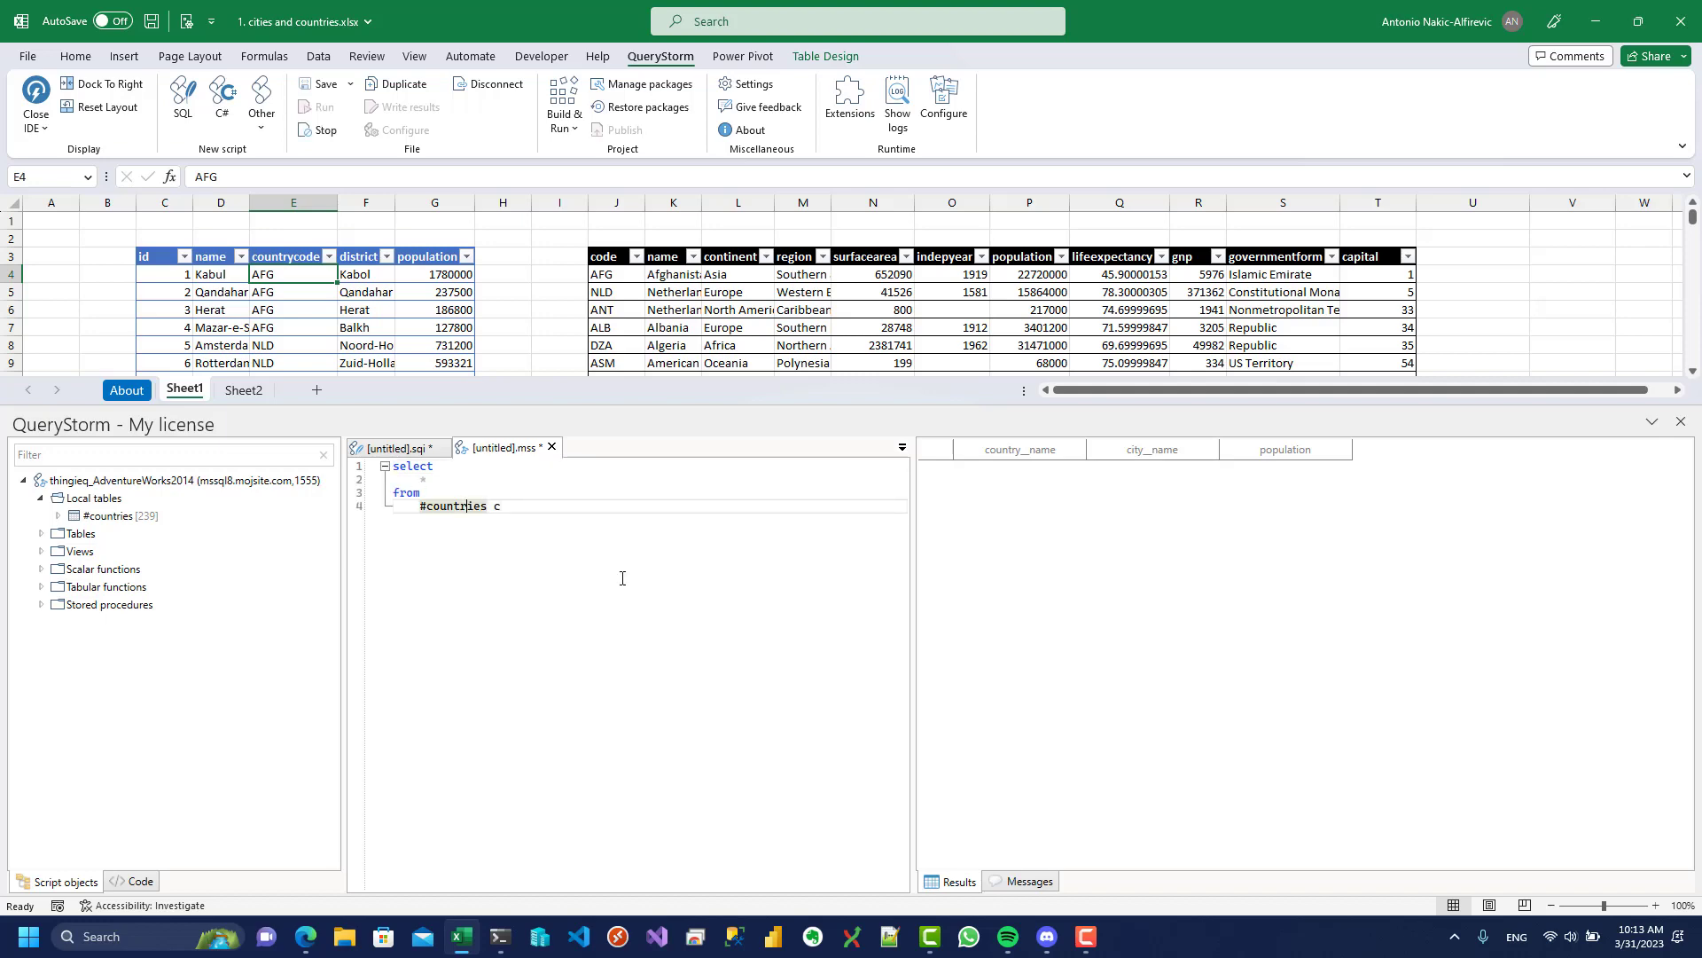
left_click(316, 106)
type("cities")
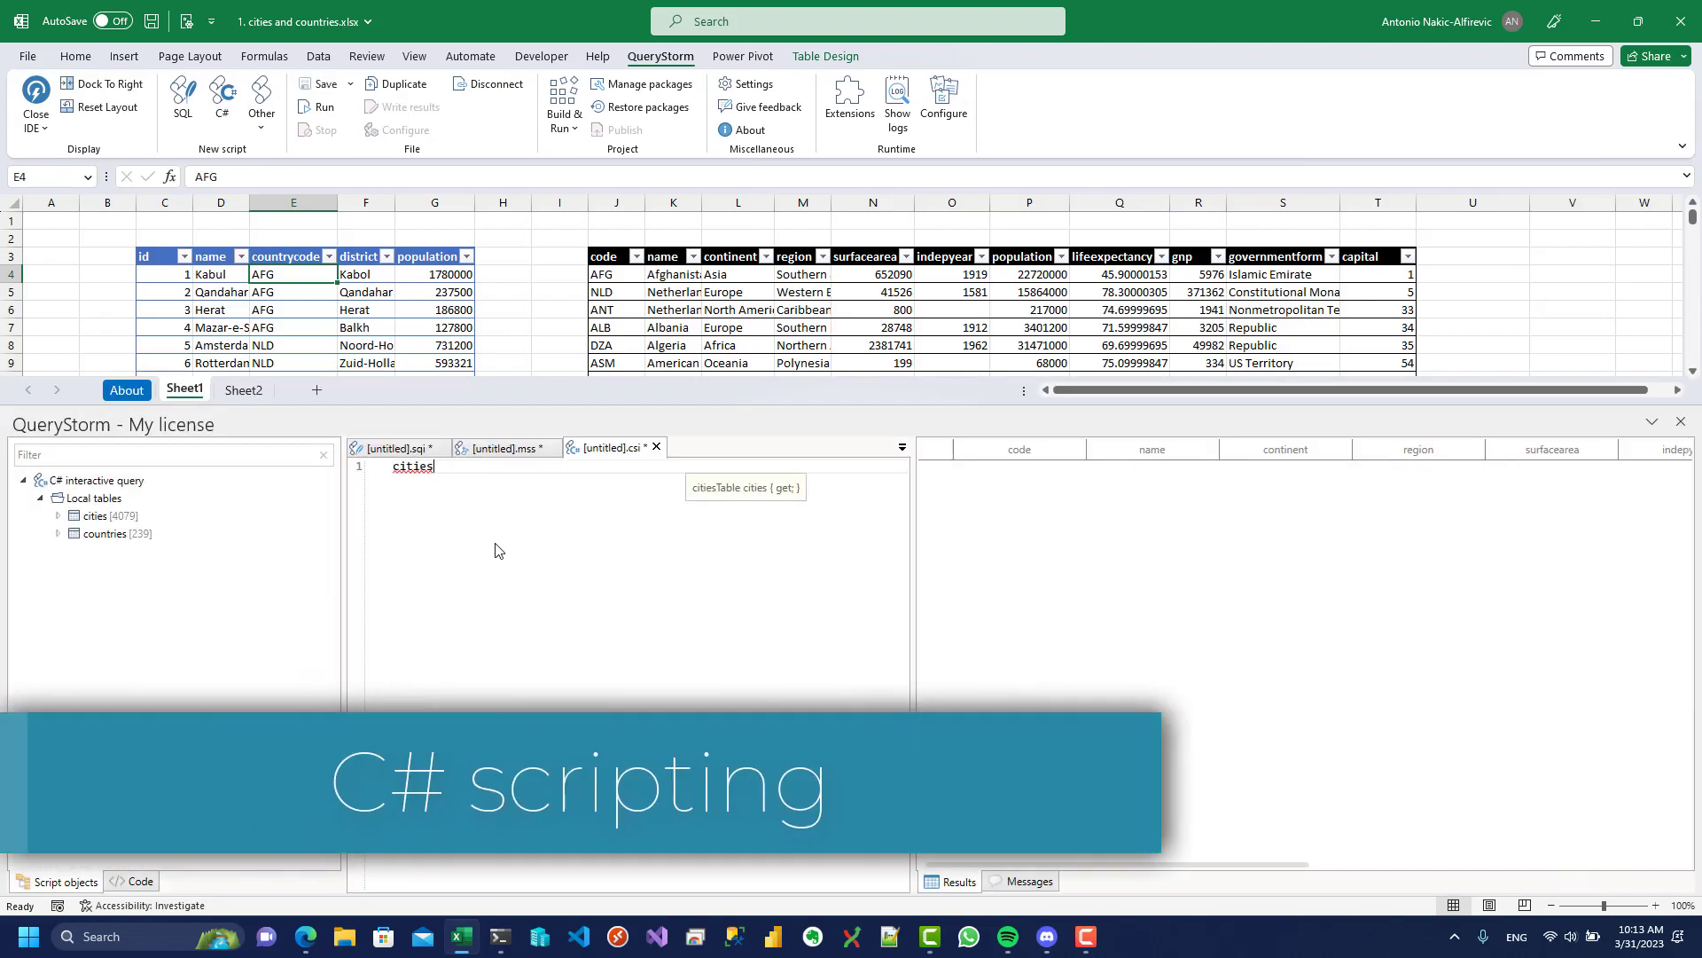
- Write a C# script filtering cities to population above 1000000
type(".Where(c => c.")
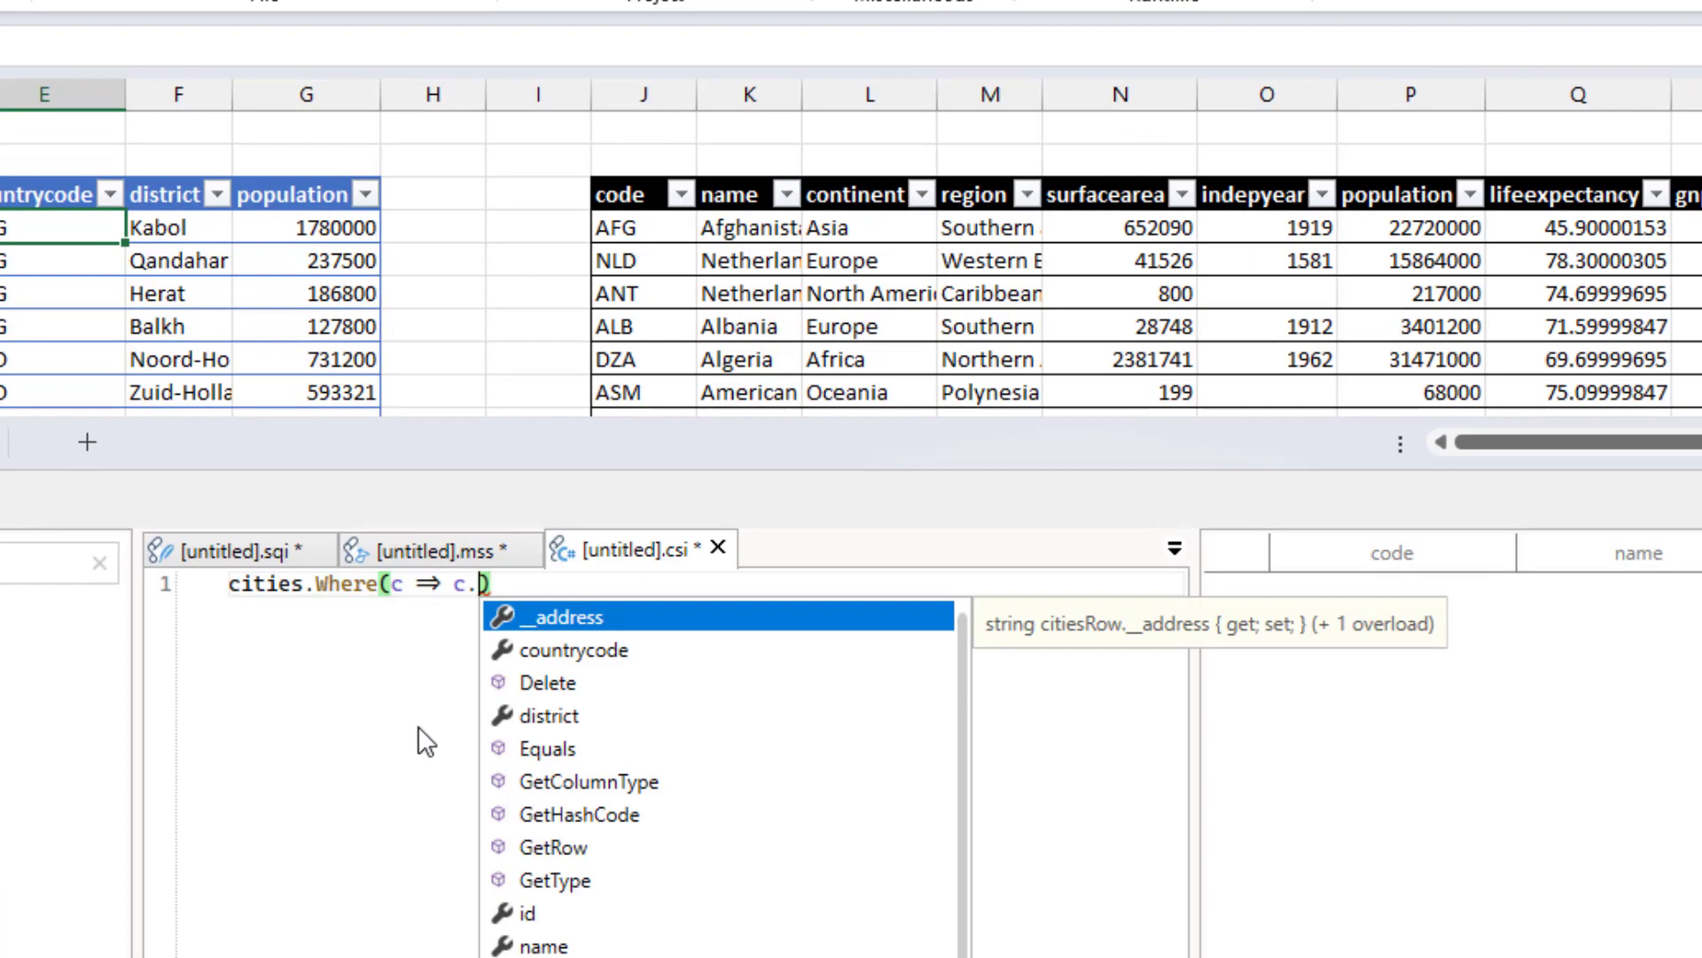
type("population > 1000000)")
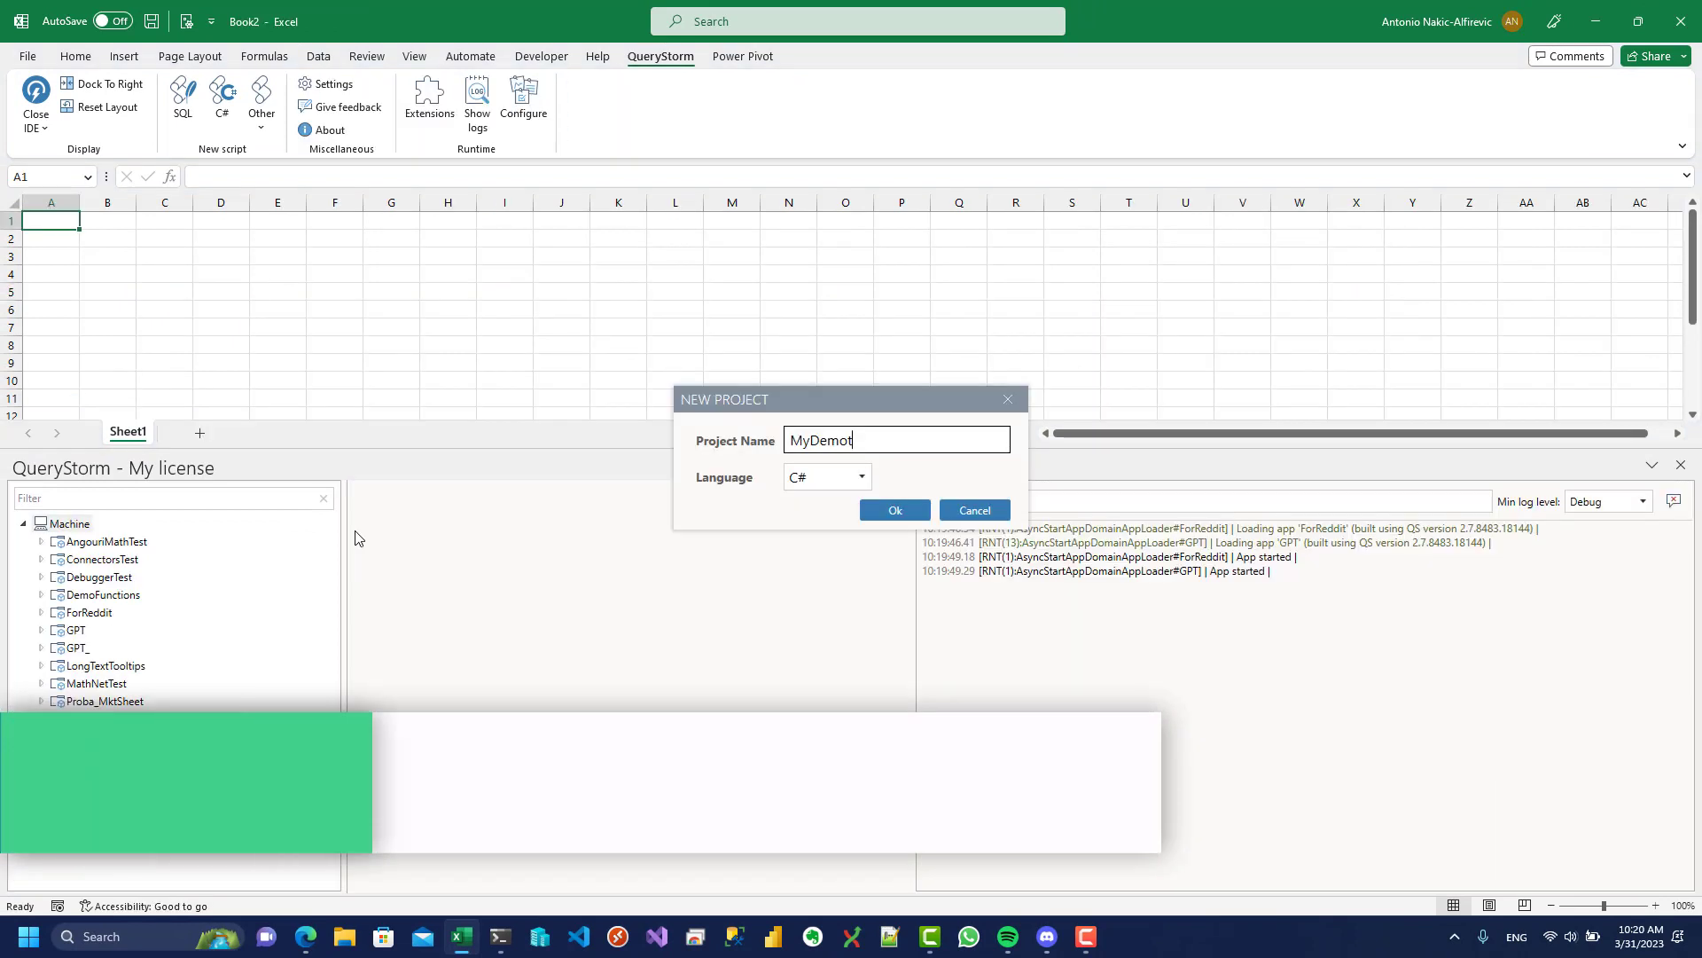
- Create the project with an AddTwoNumbers Excel function, then add Humanizer-based Number2Words
left_click(894, 510)
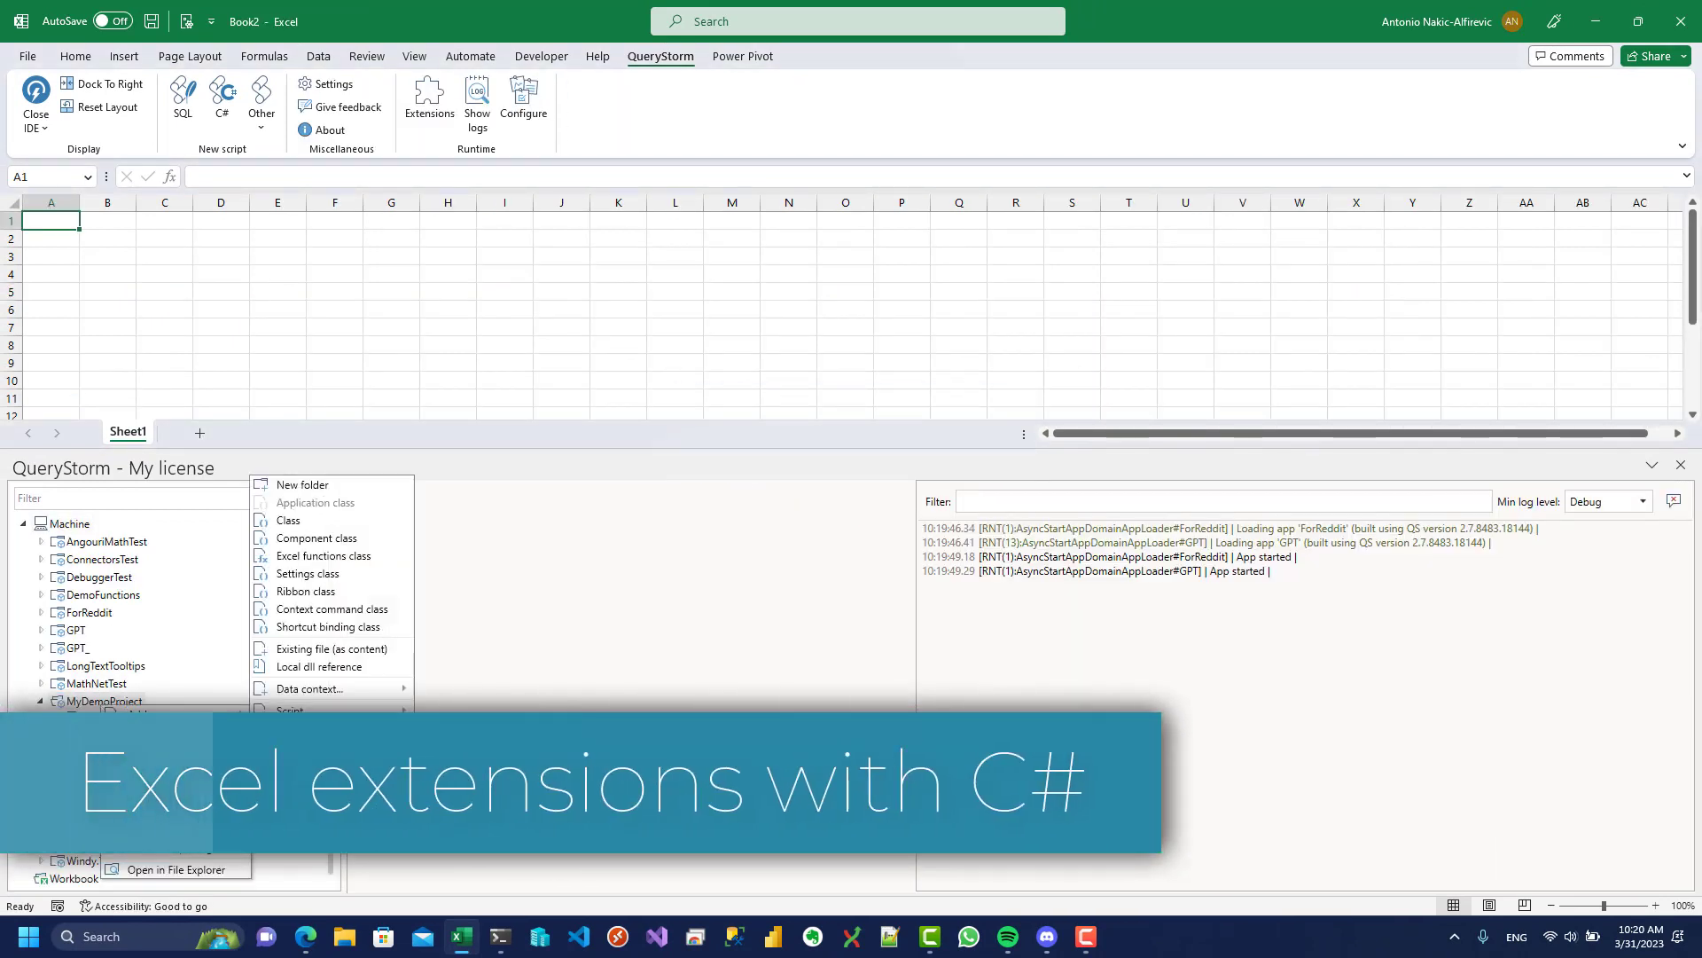
left_click(323, 555)
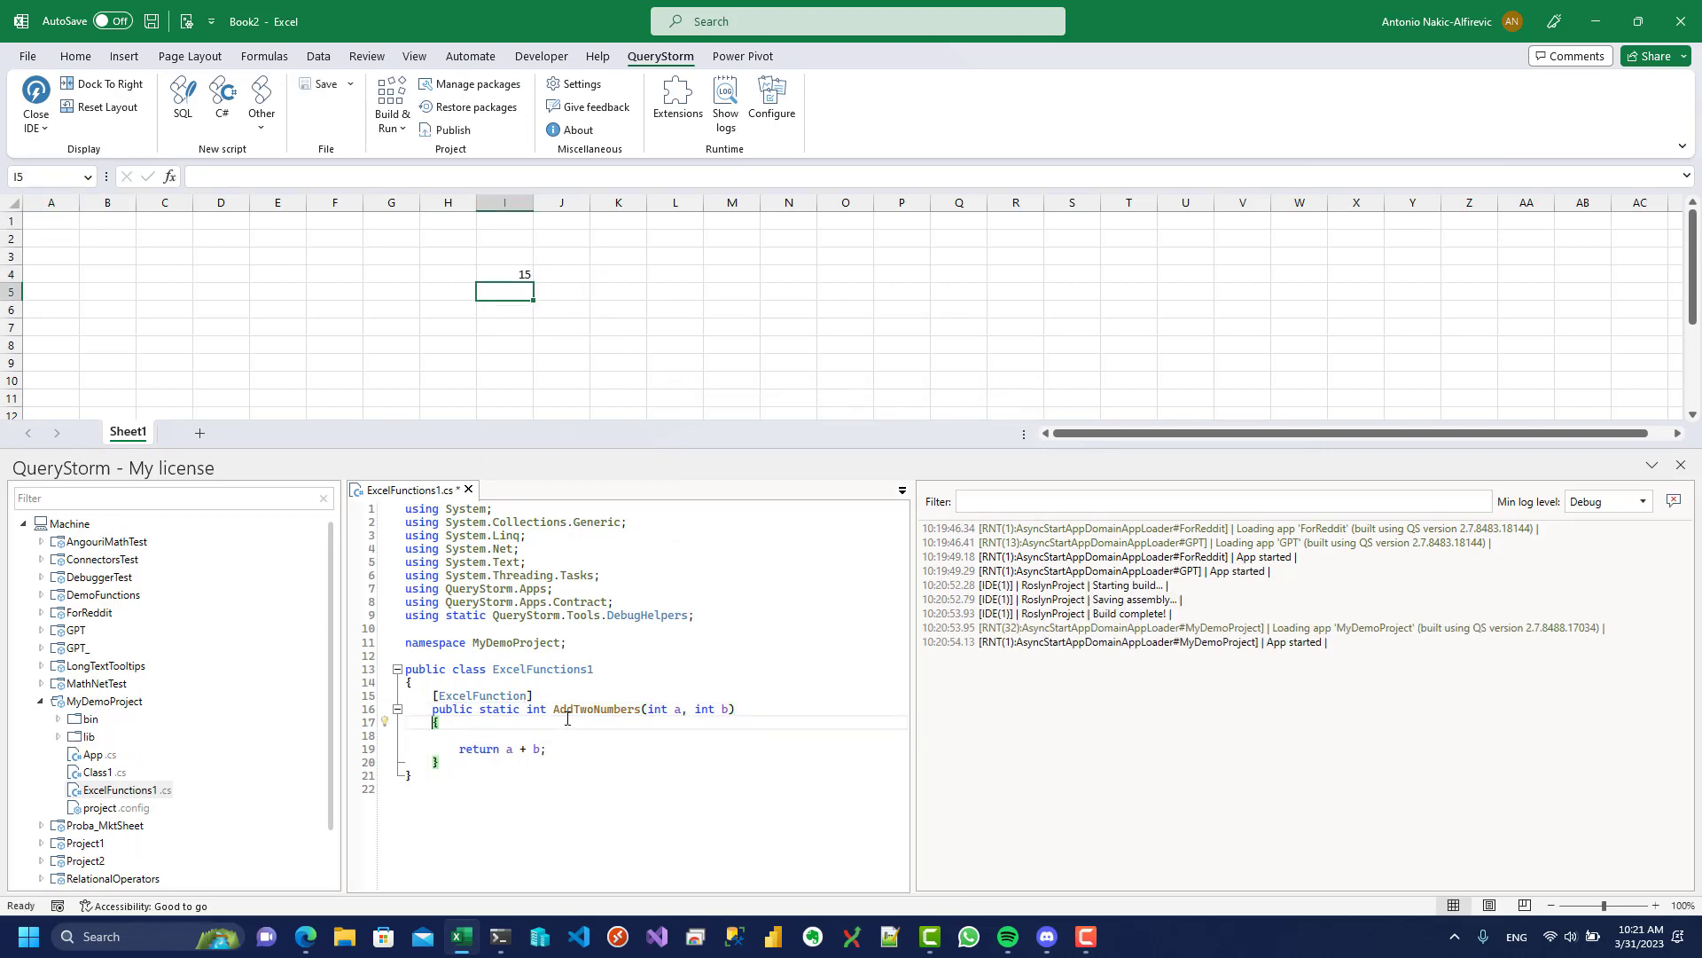
type("int sum = a+ b;")
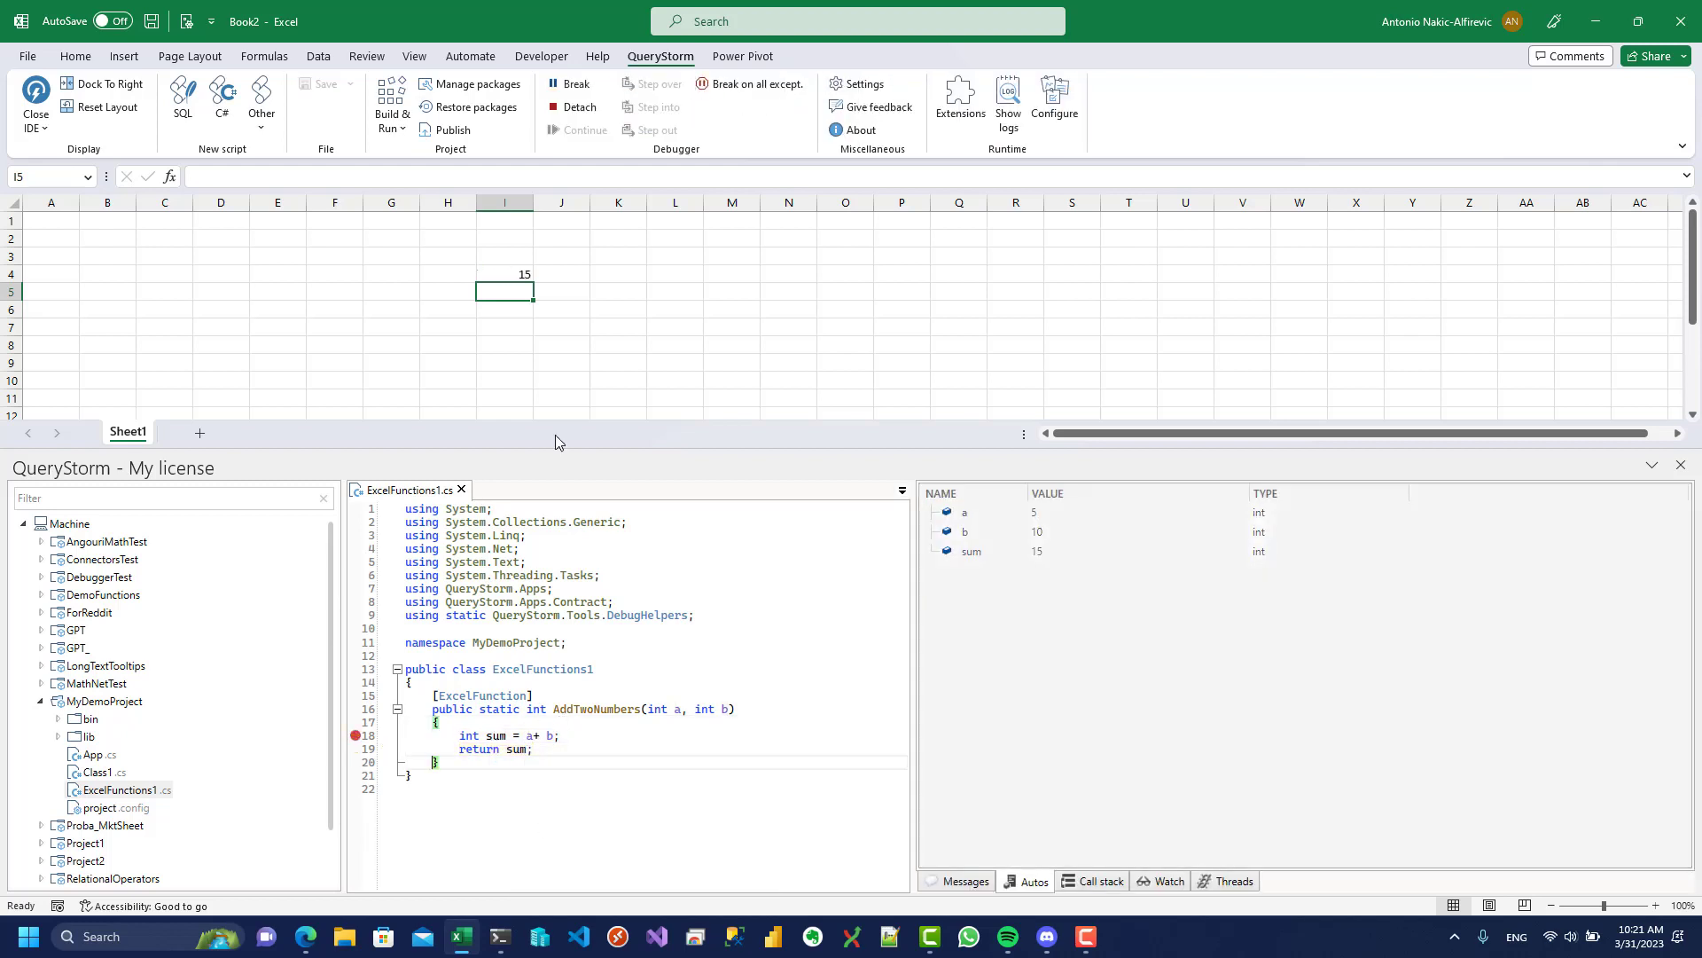
left_click(477, 84)
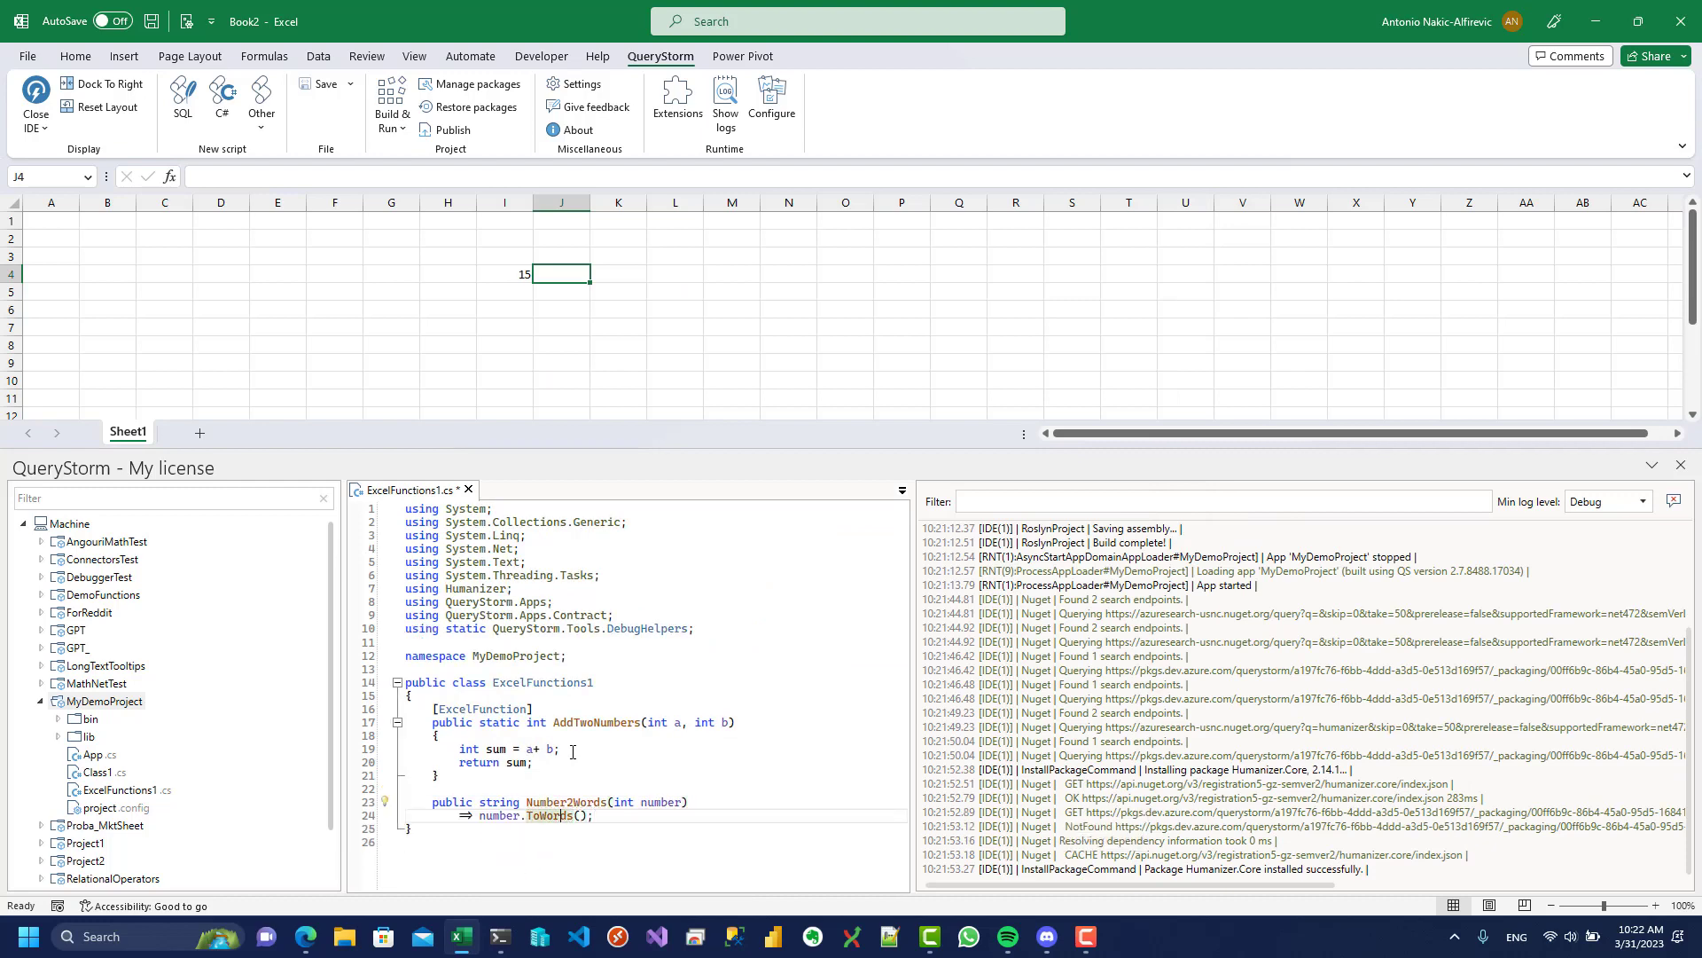
type("=Number2Words(")
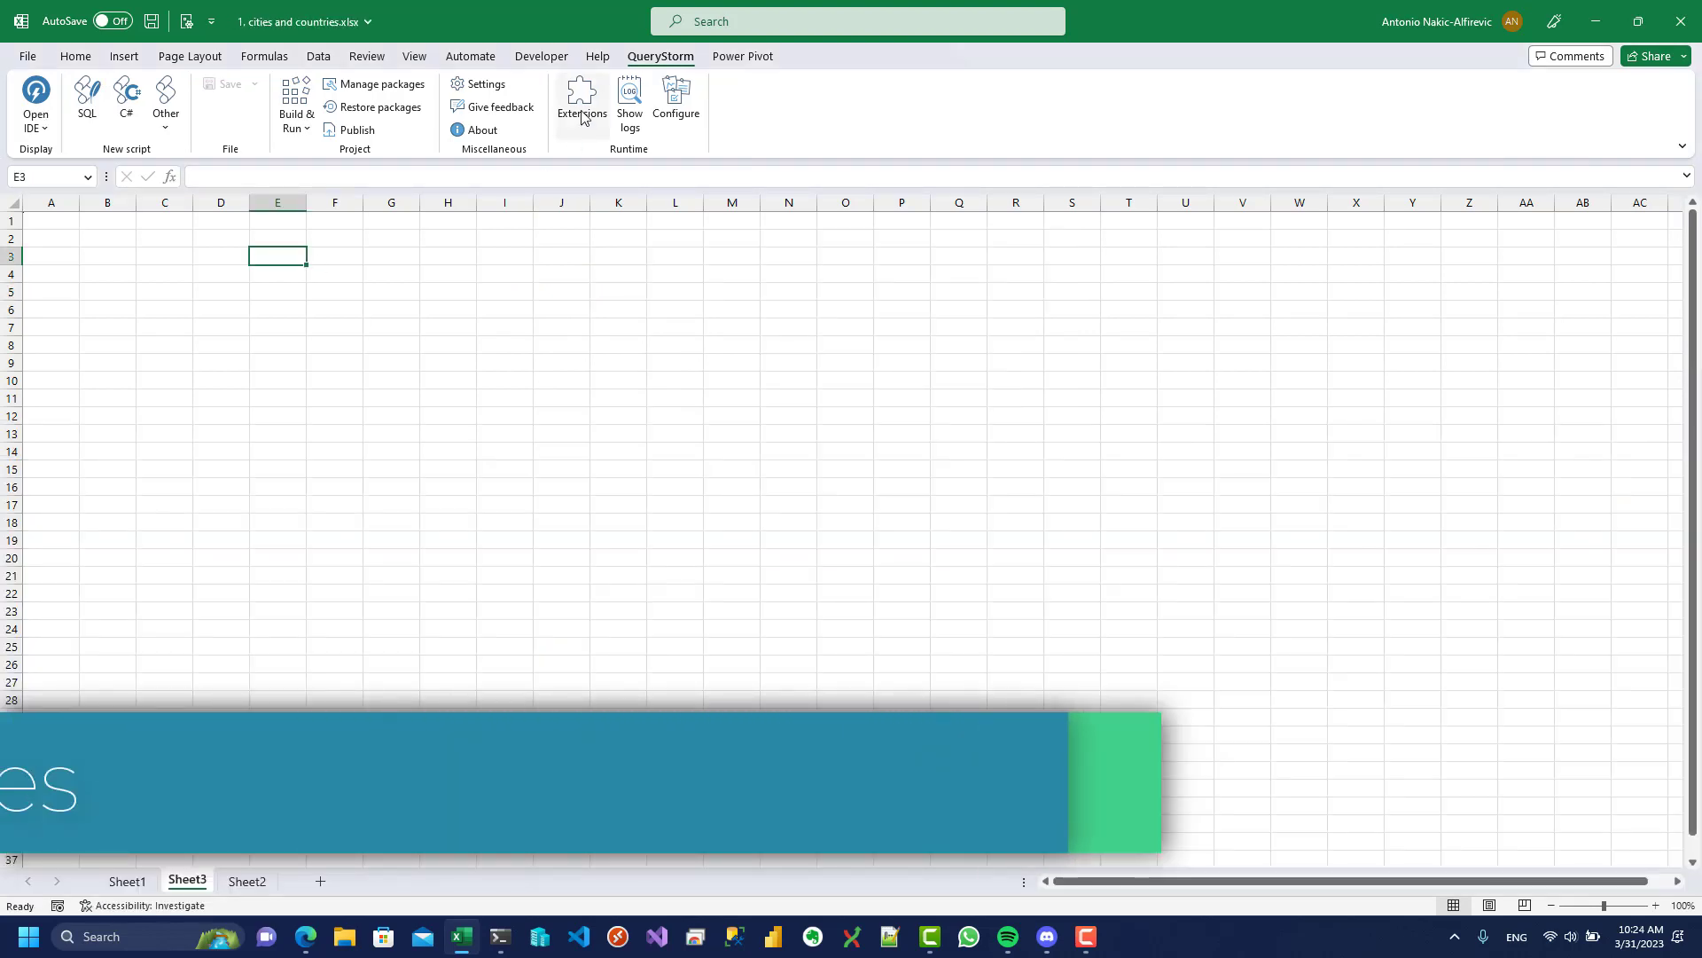
- Review the installed GPT and MyDemoProject extensions, then search Reddit for subreddit:Croatia 'Lika
left_click(582, 97)
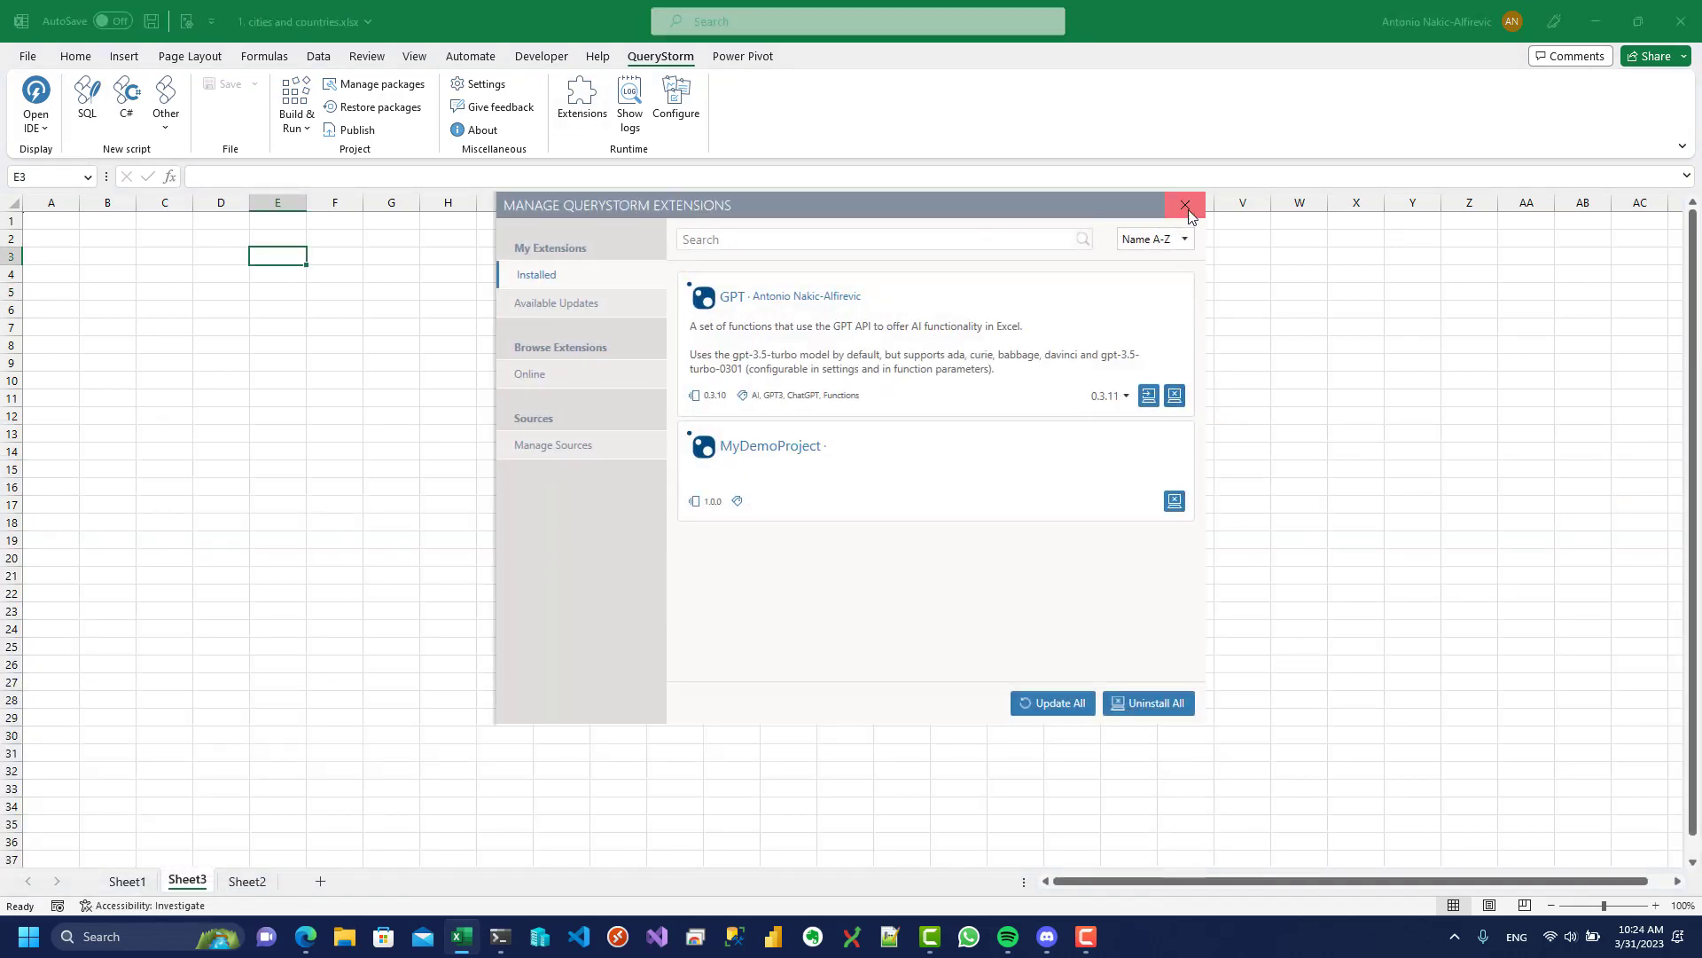
left_click(531, 373)
type("=ForReddit.SearchPosts(\"")
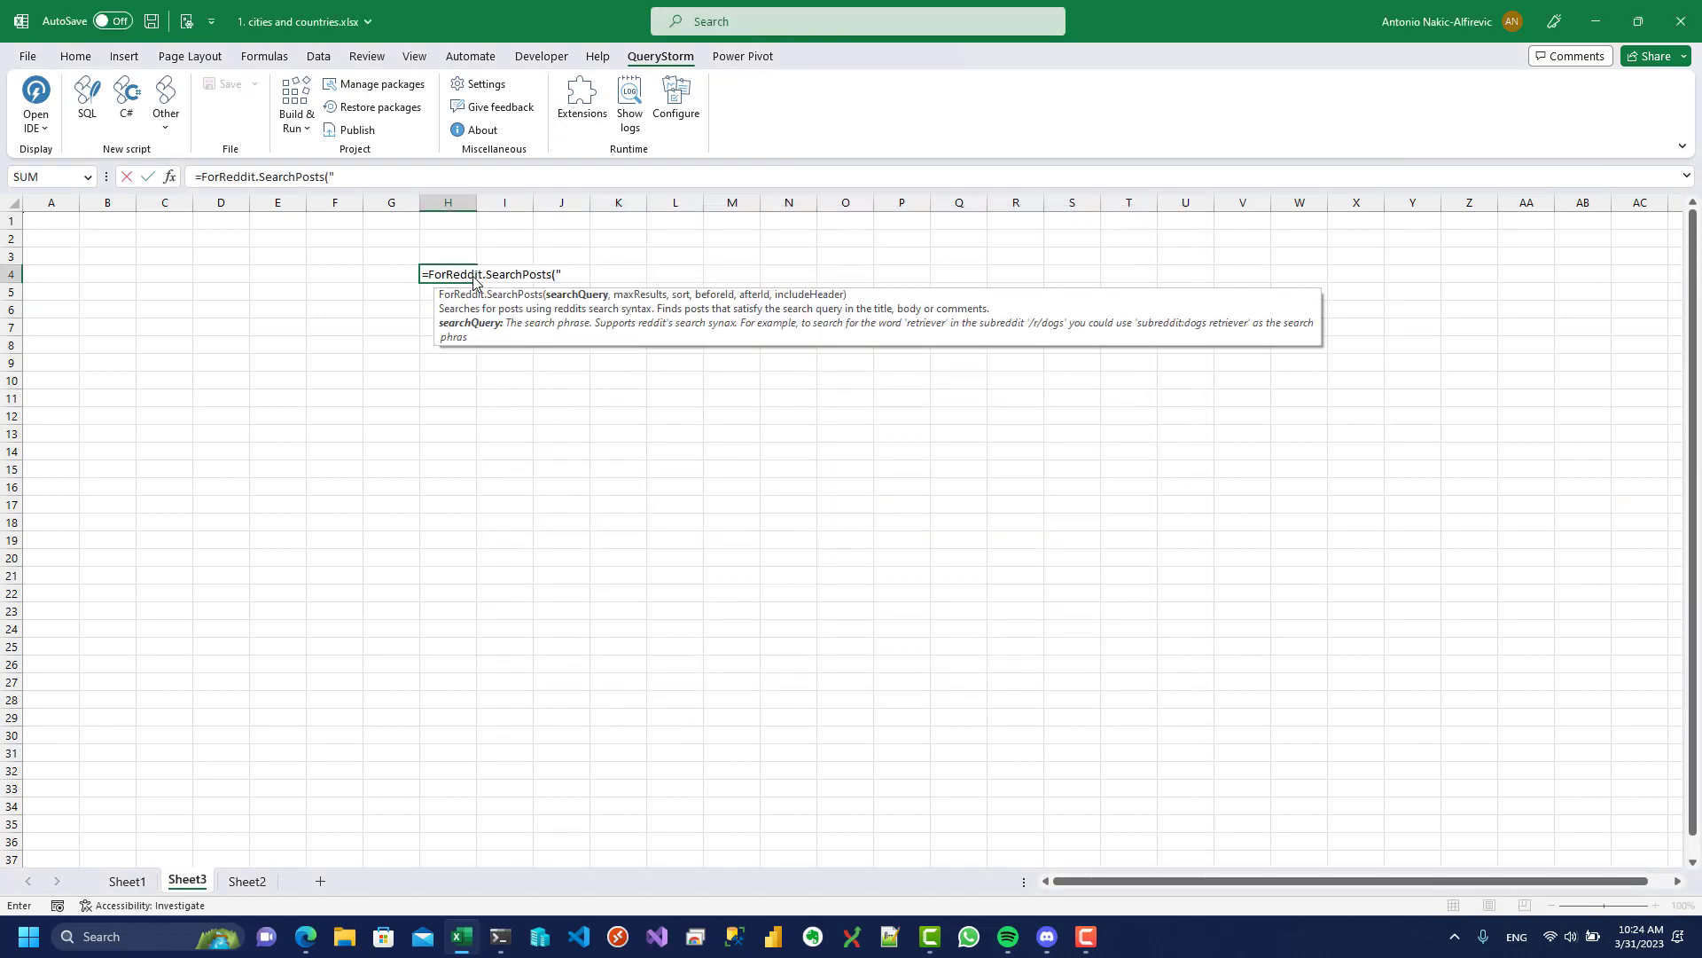
type("subreddit:Croatia 'Lika")
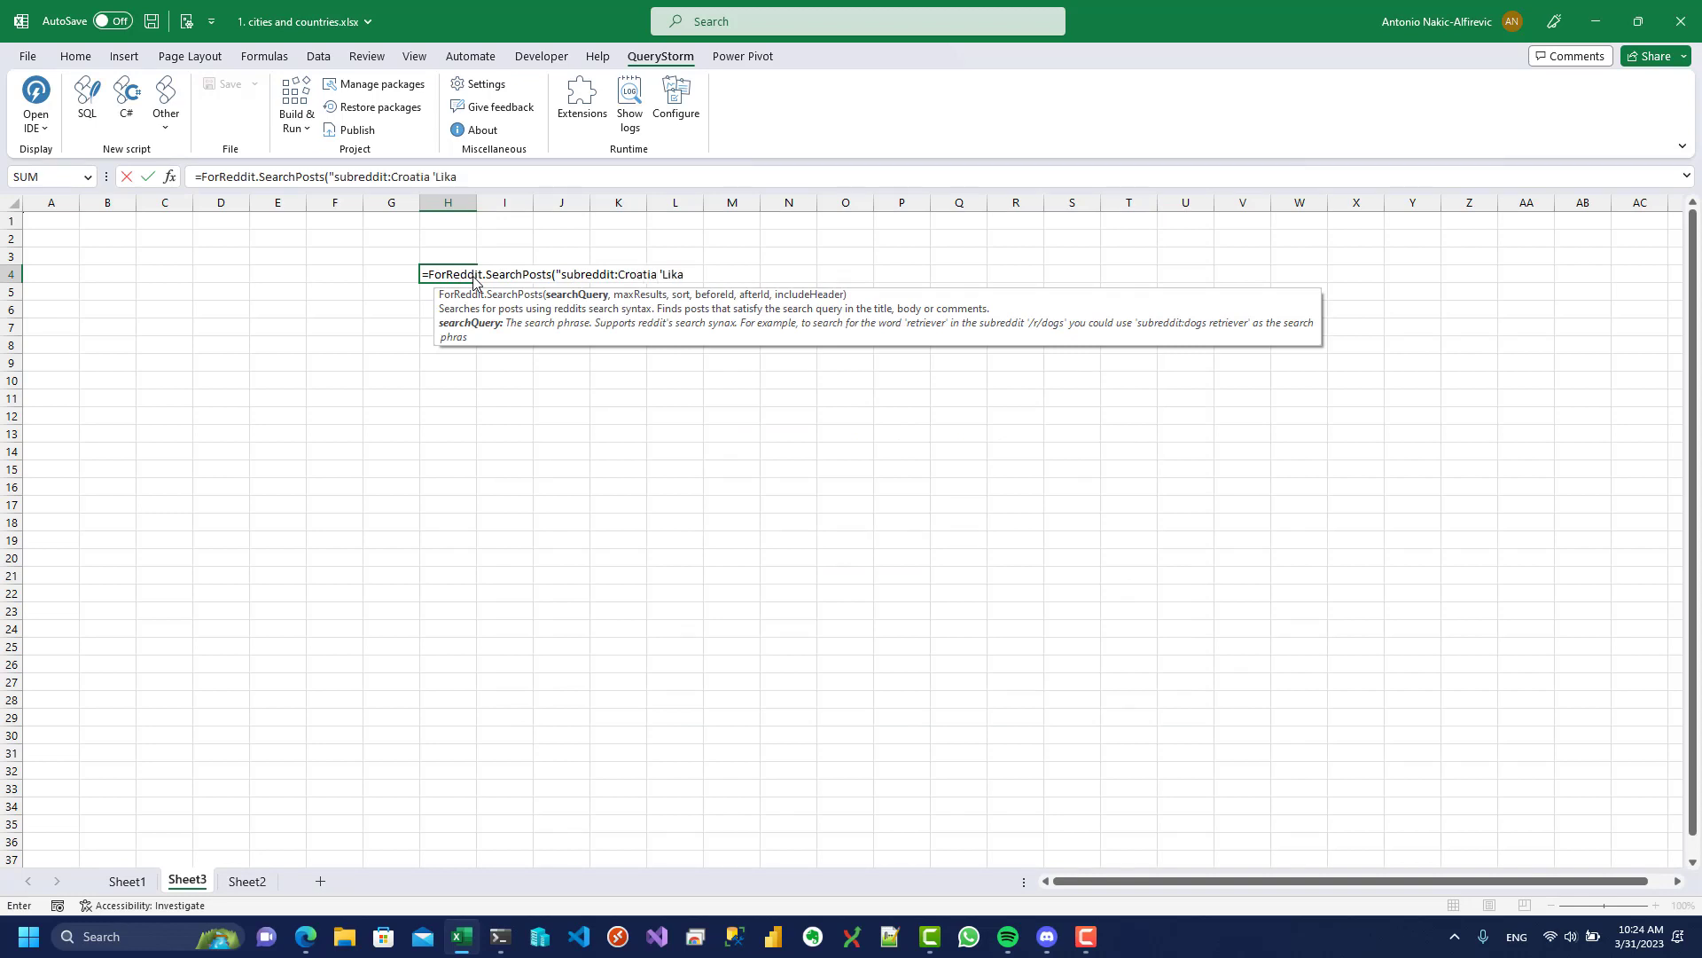
key("Enter")
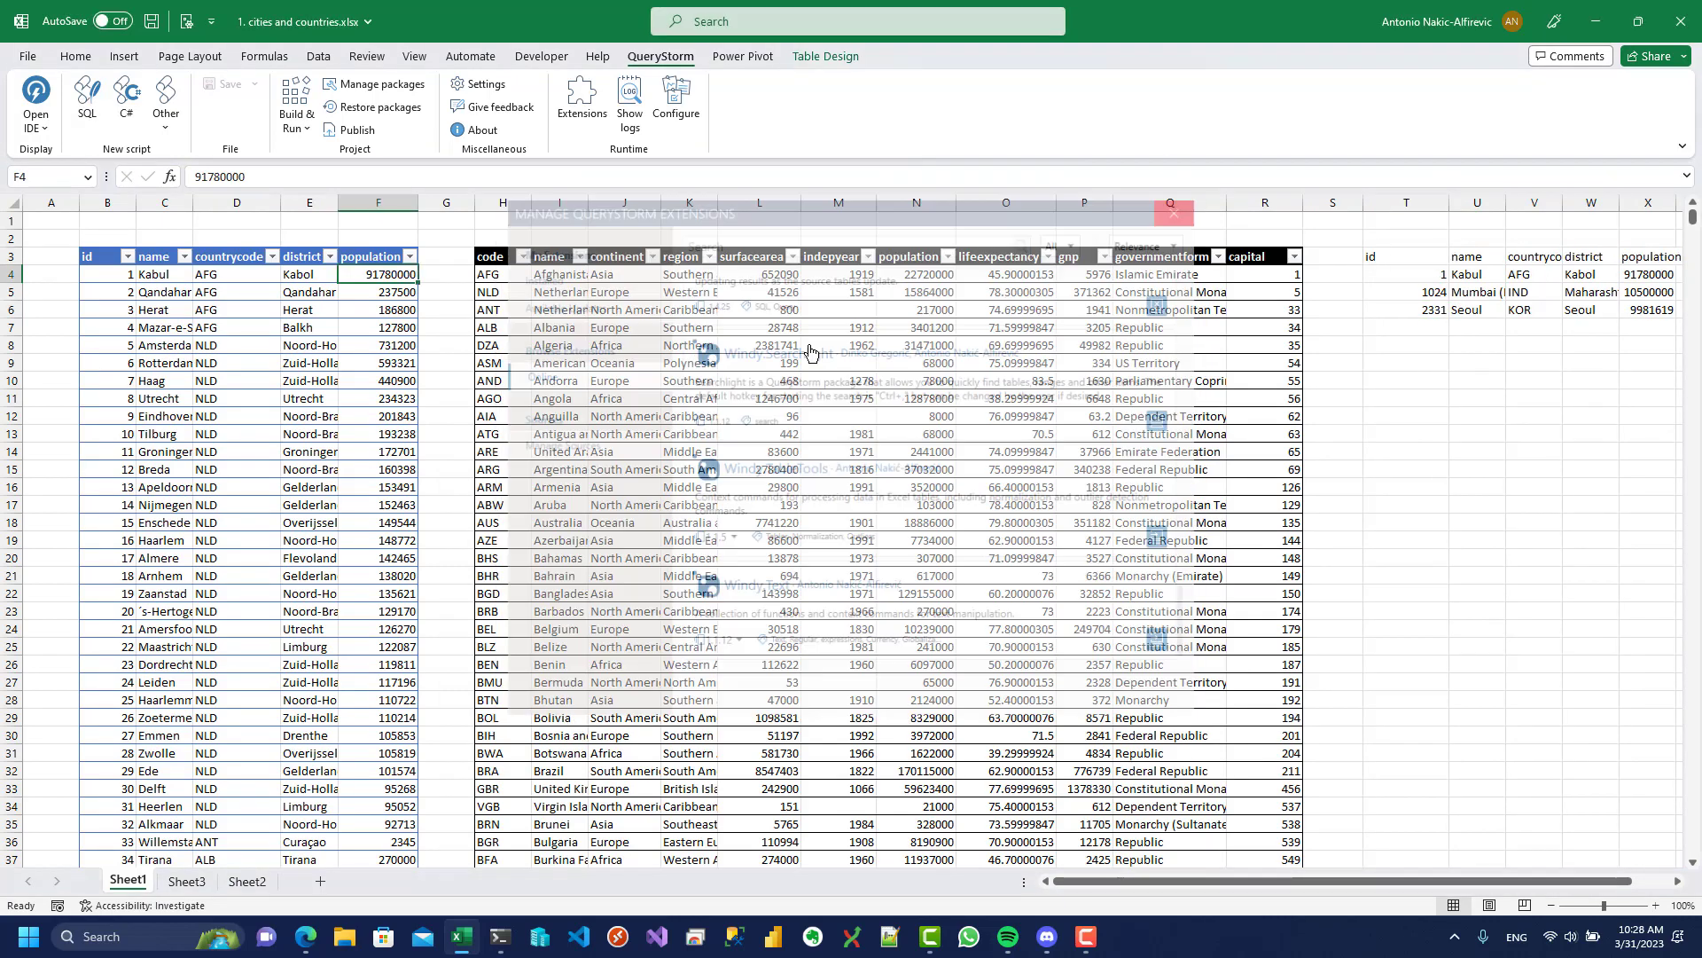
left_click(247, 881)
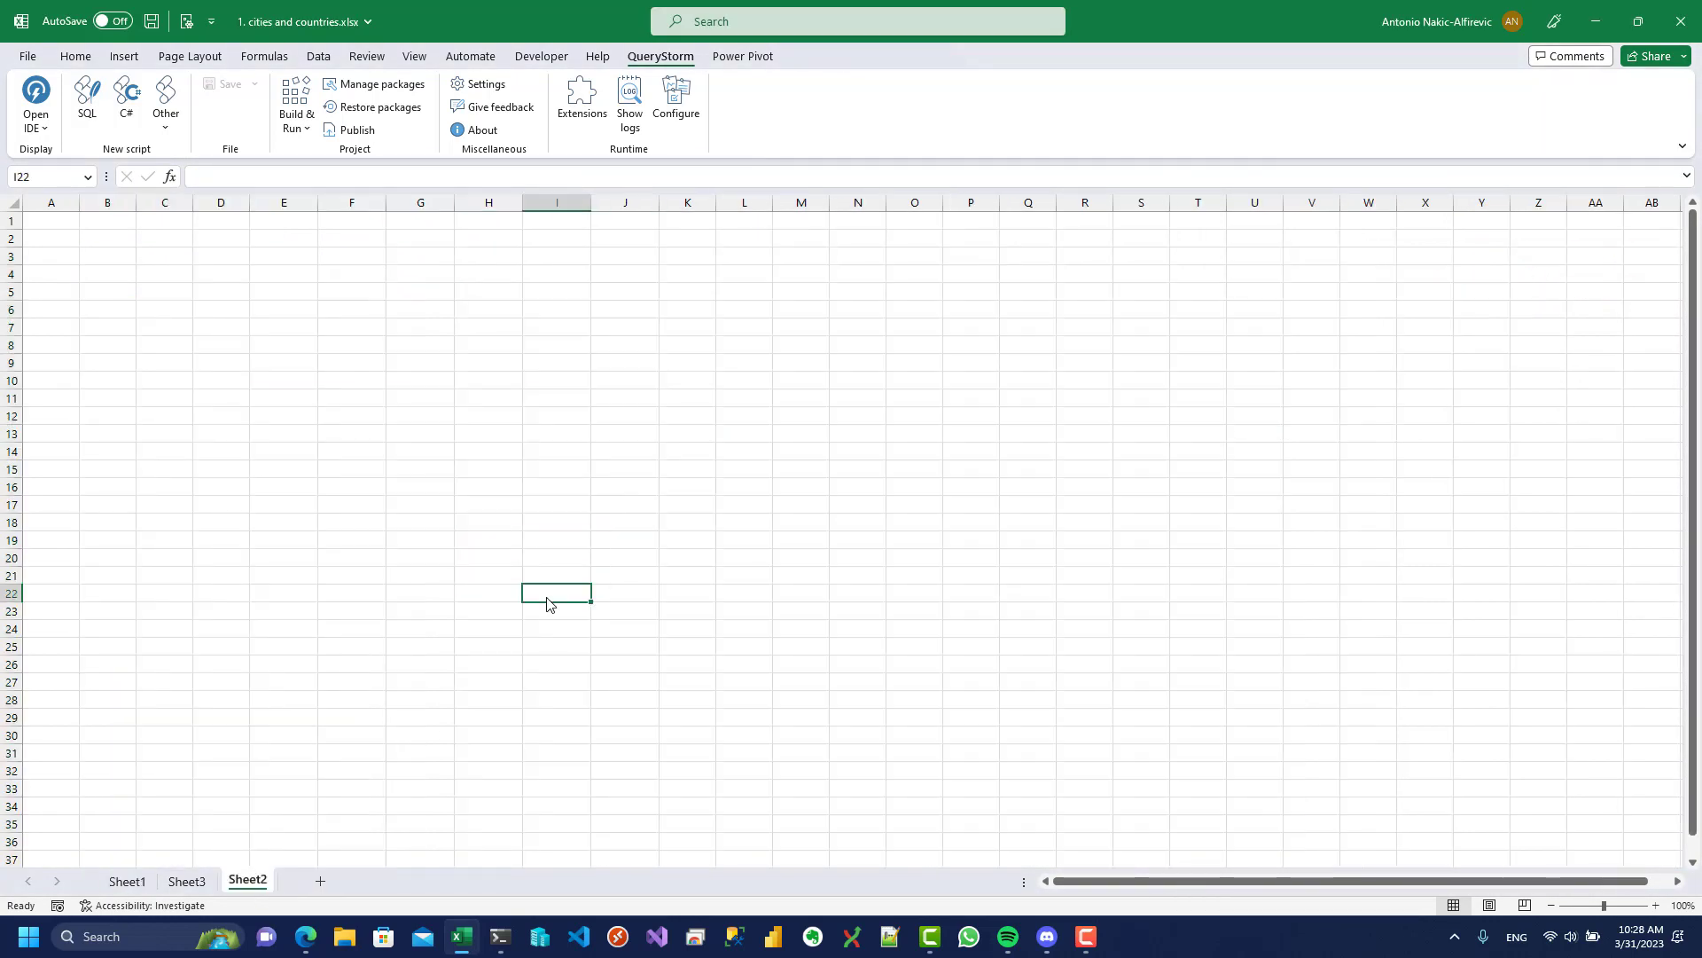
left_click(122, 880)
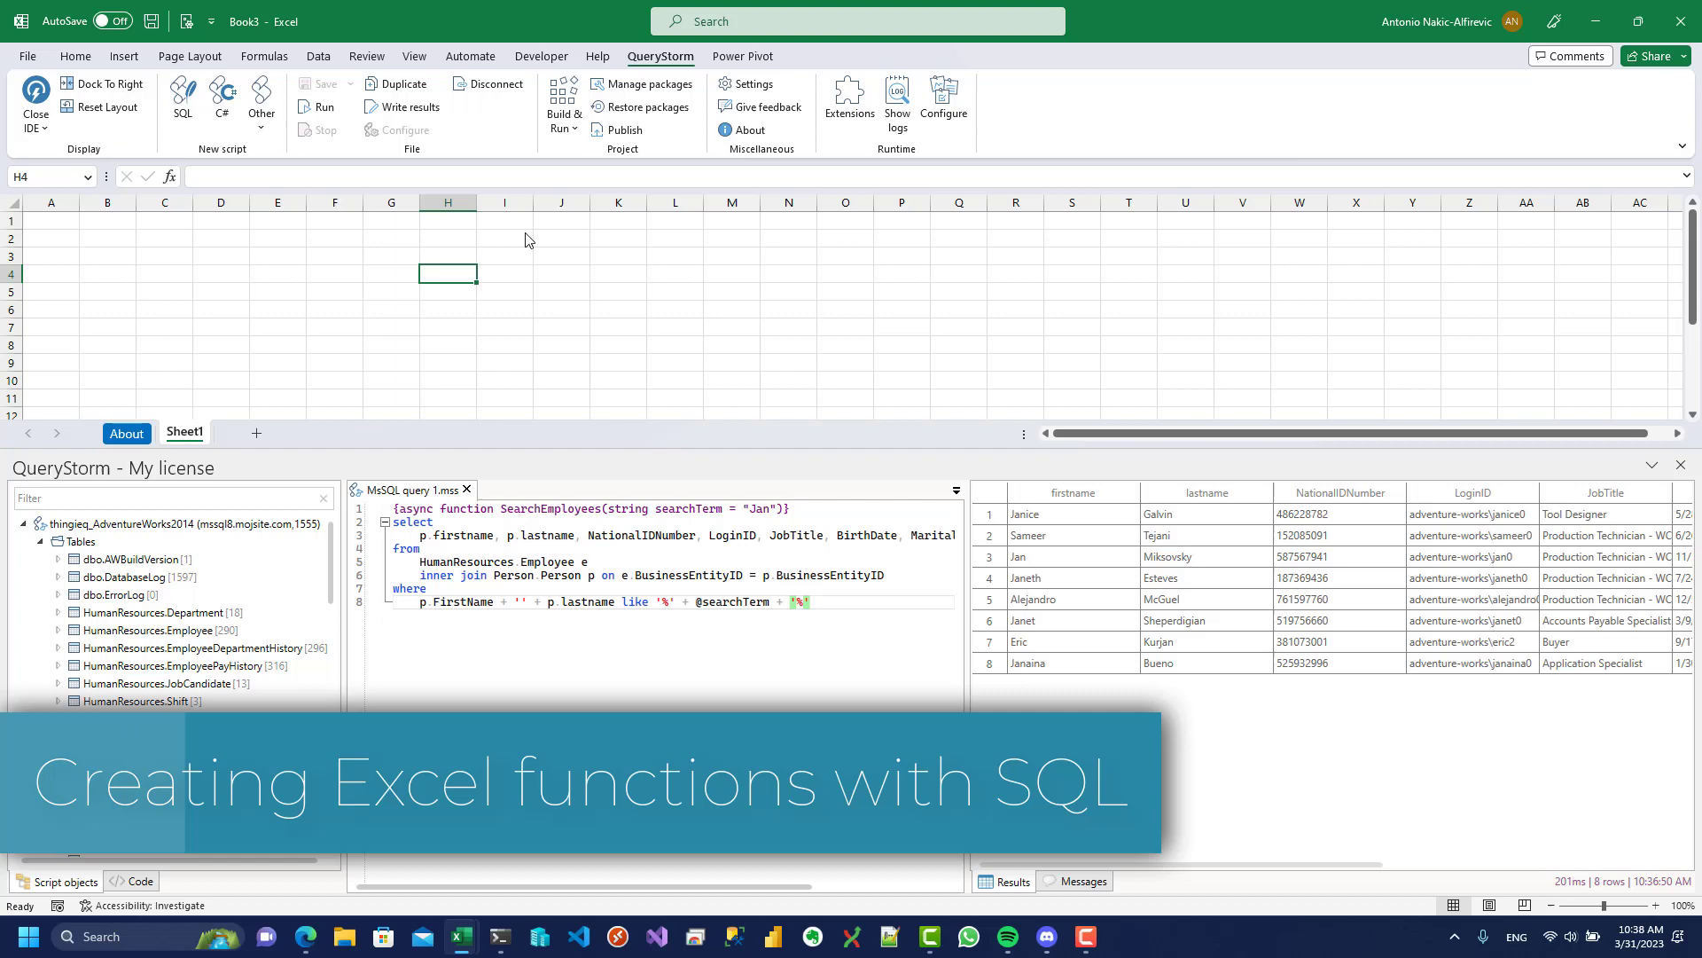
- Enter =SearchEmployees("T") in a worksheet cell
type("=SearchEmployees(\"T\")")
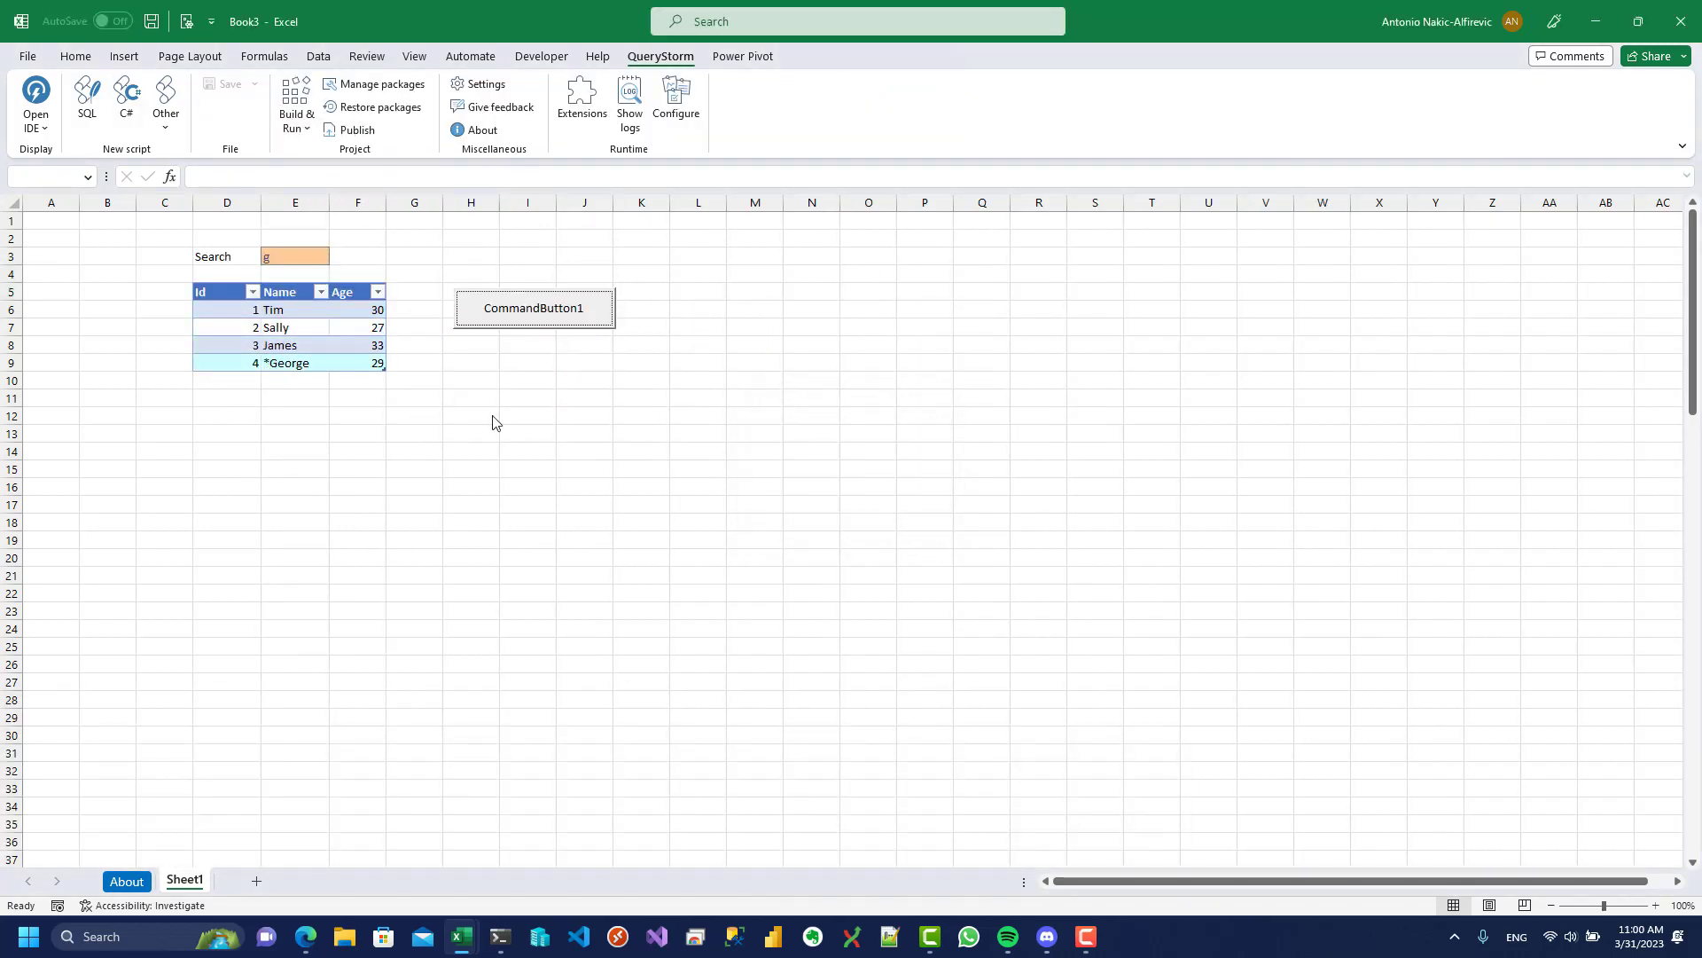
- Search player names to star matches, and use CommandButton1 to show the oldest player
left_click(295, 381)
type("a")
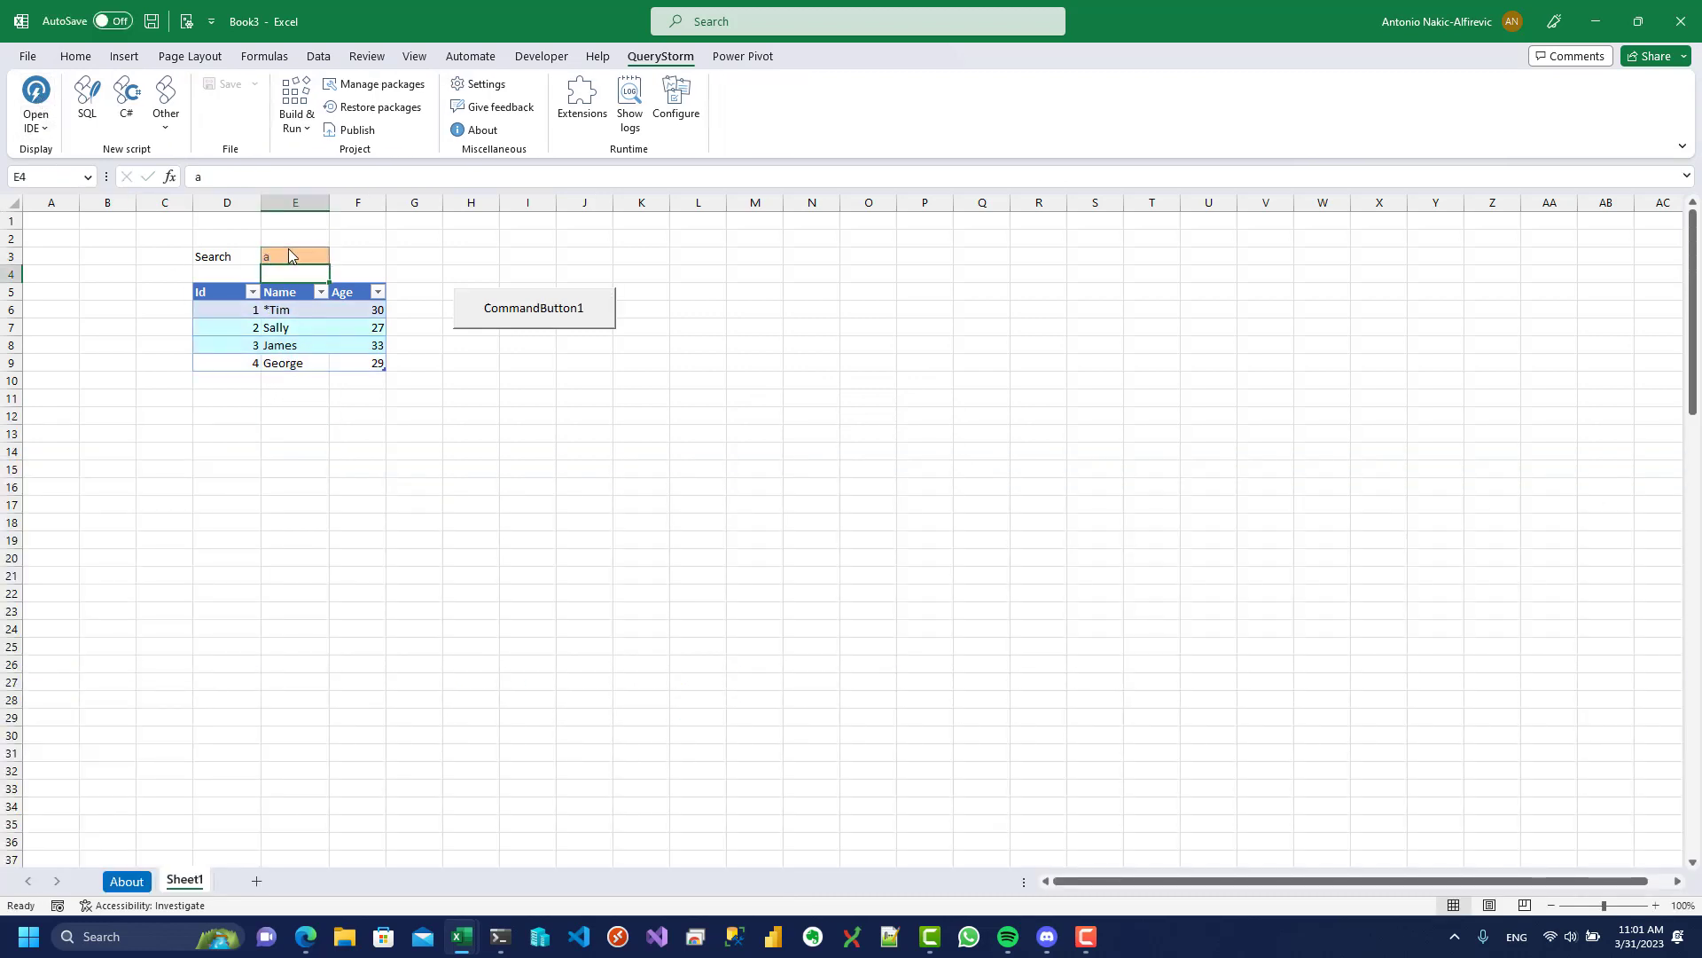
left_click(533, 308)
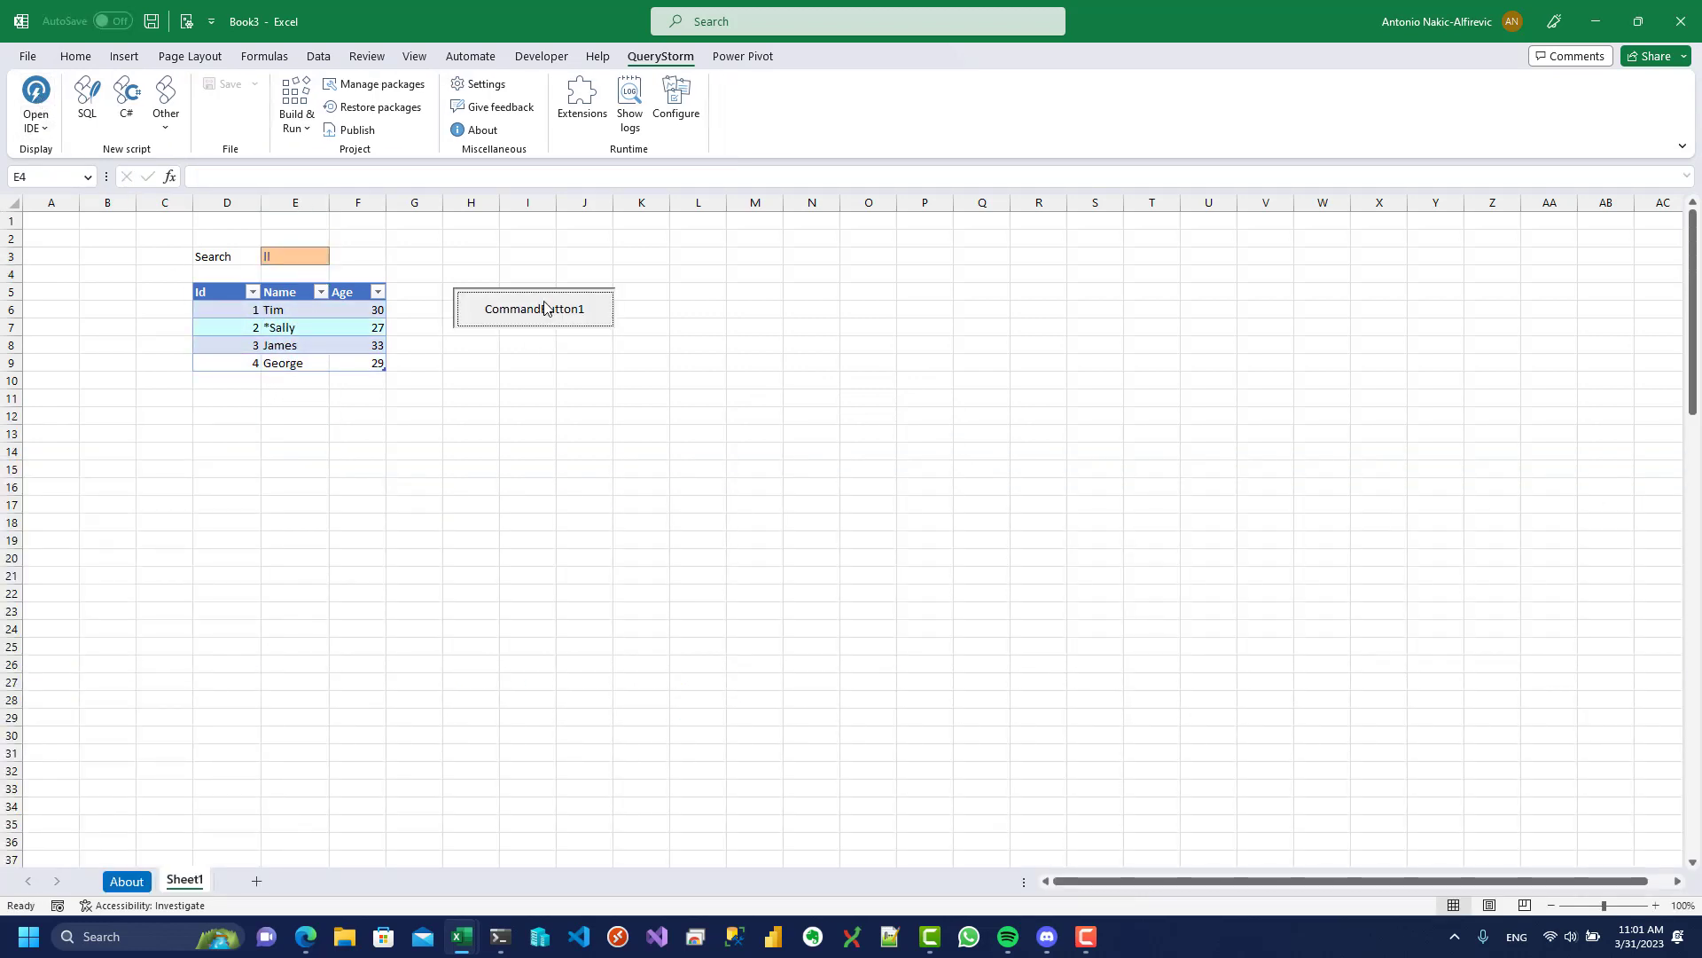
left_click(533, 308)
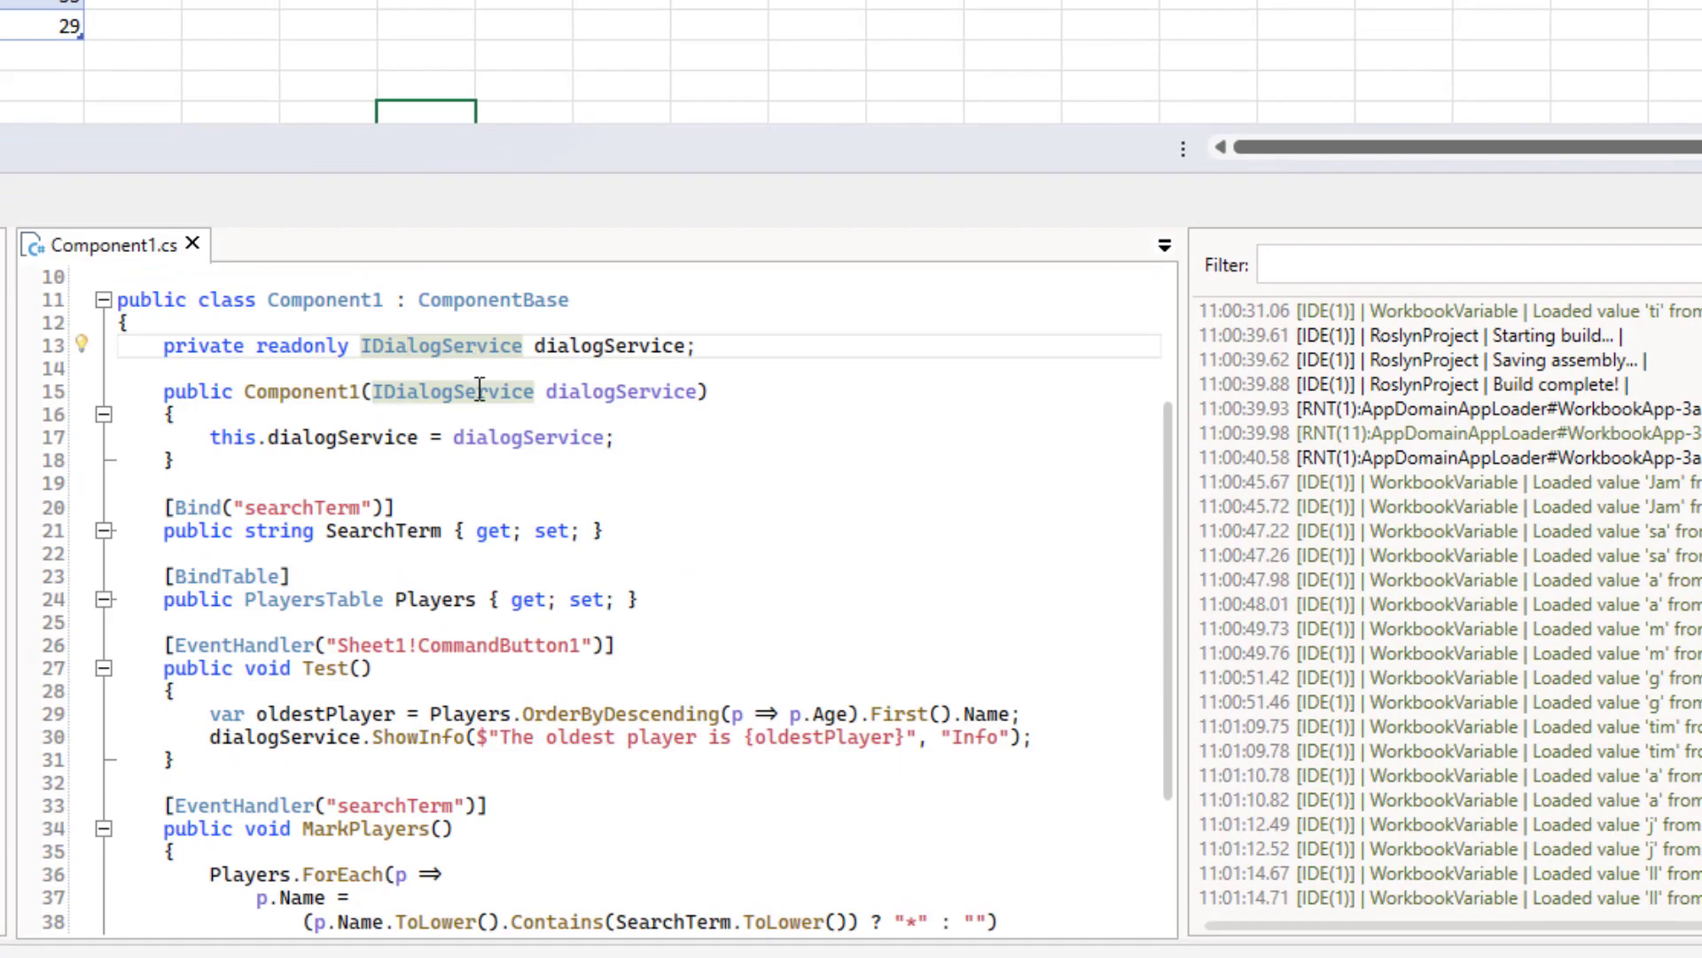
scroll("down", 3)
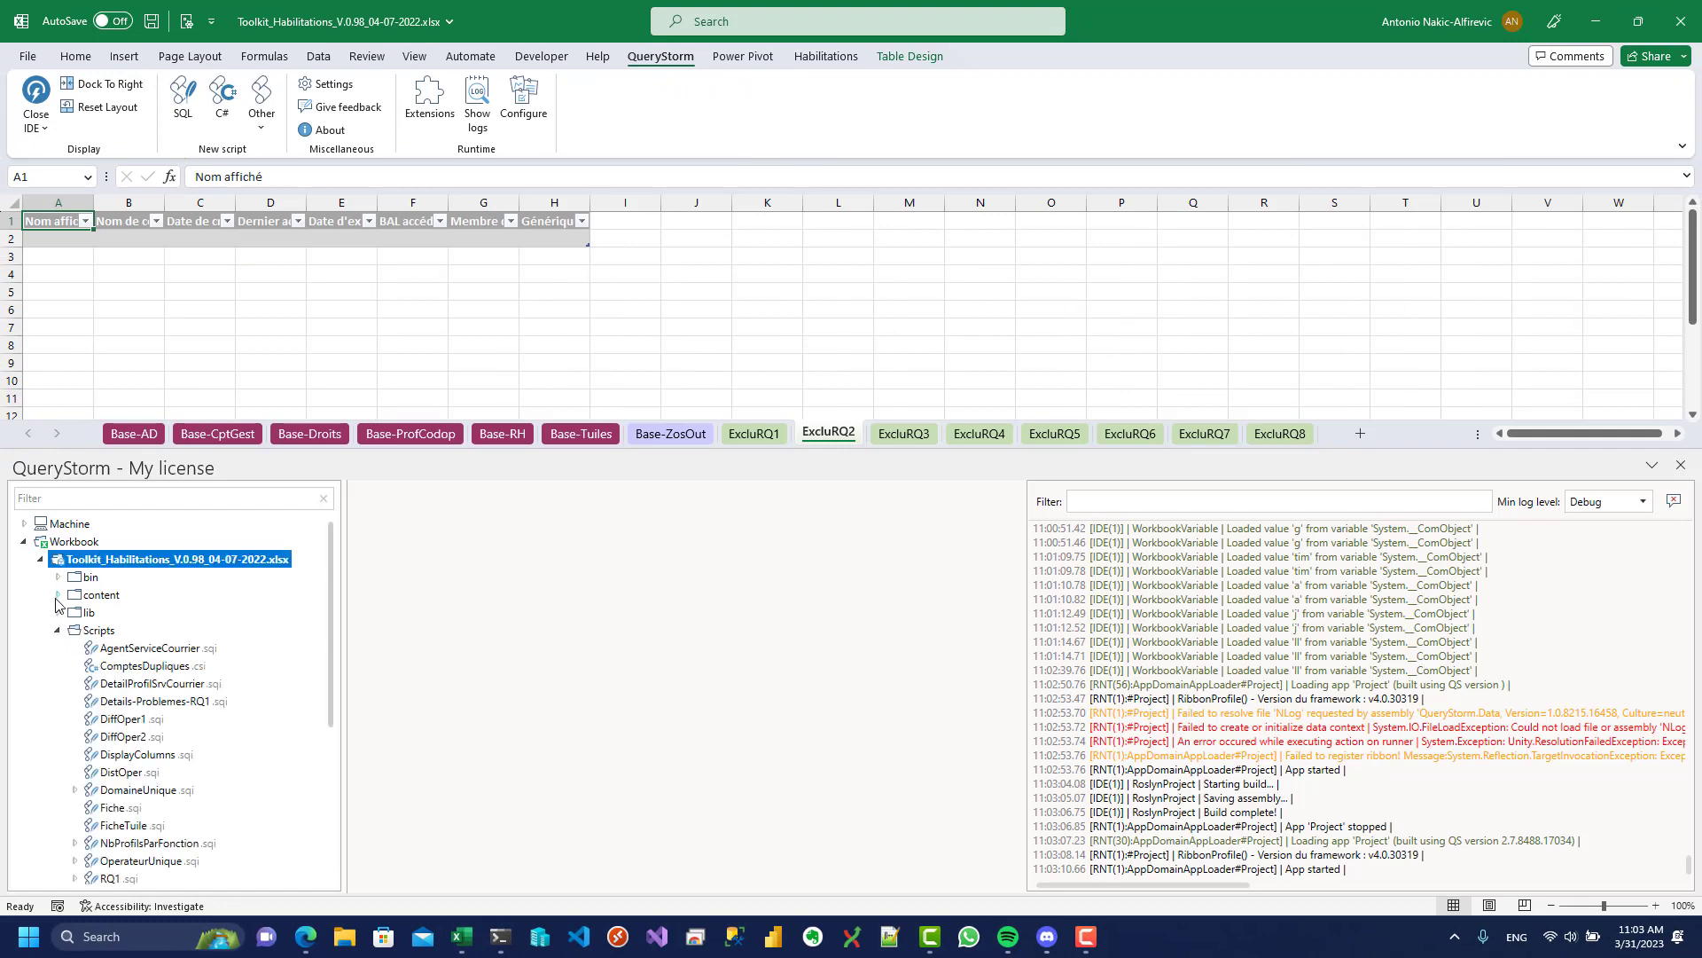
- Open the Job Costing Model workbook, trusting its app and dismissing the macros warning
left_click(826, 56)
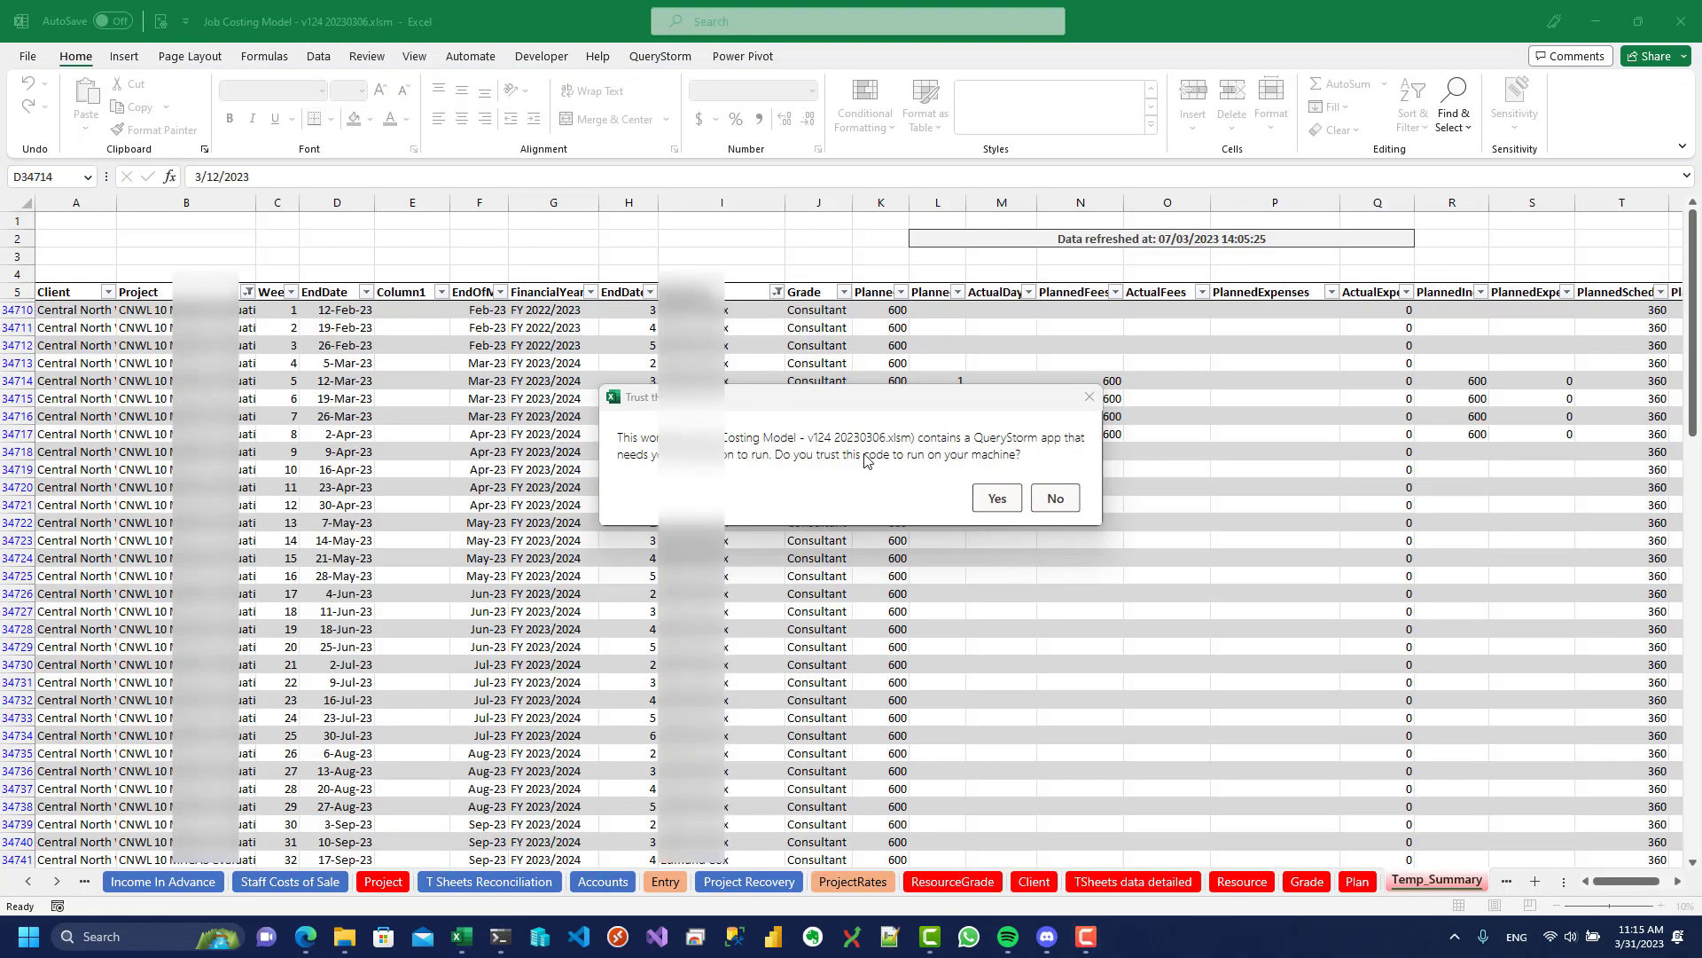
left_click(1056, 497)
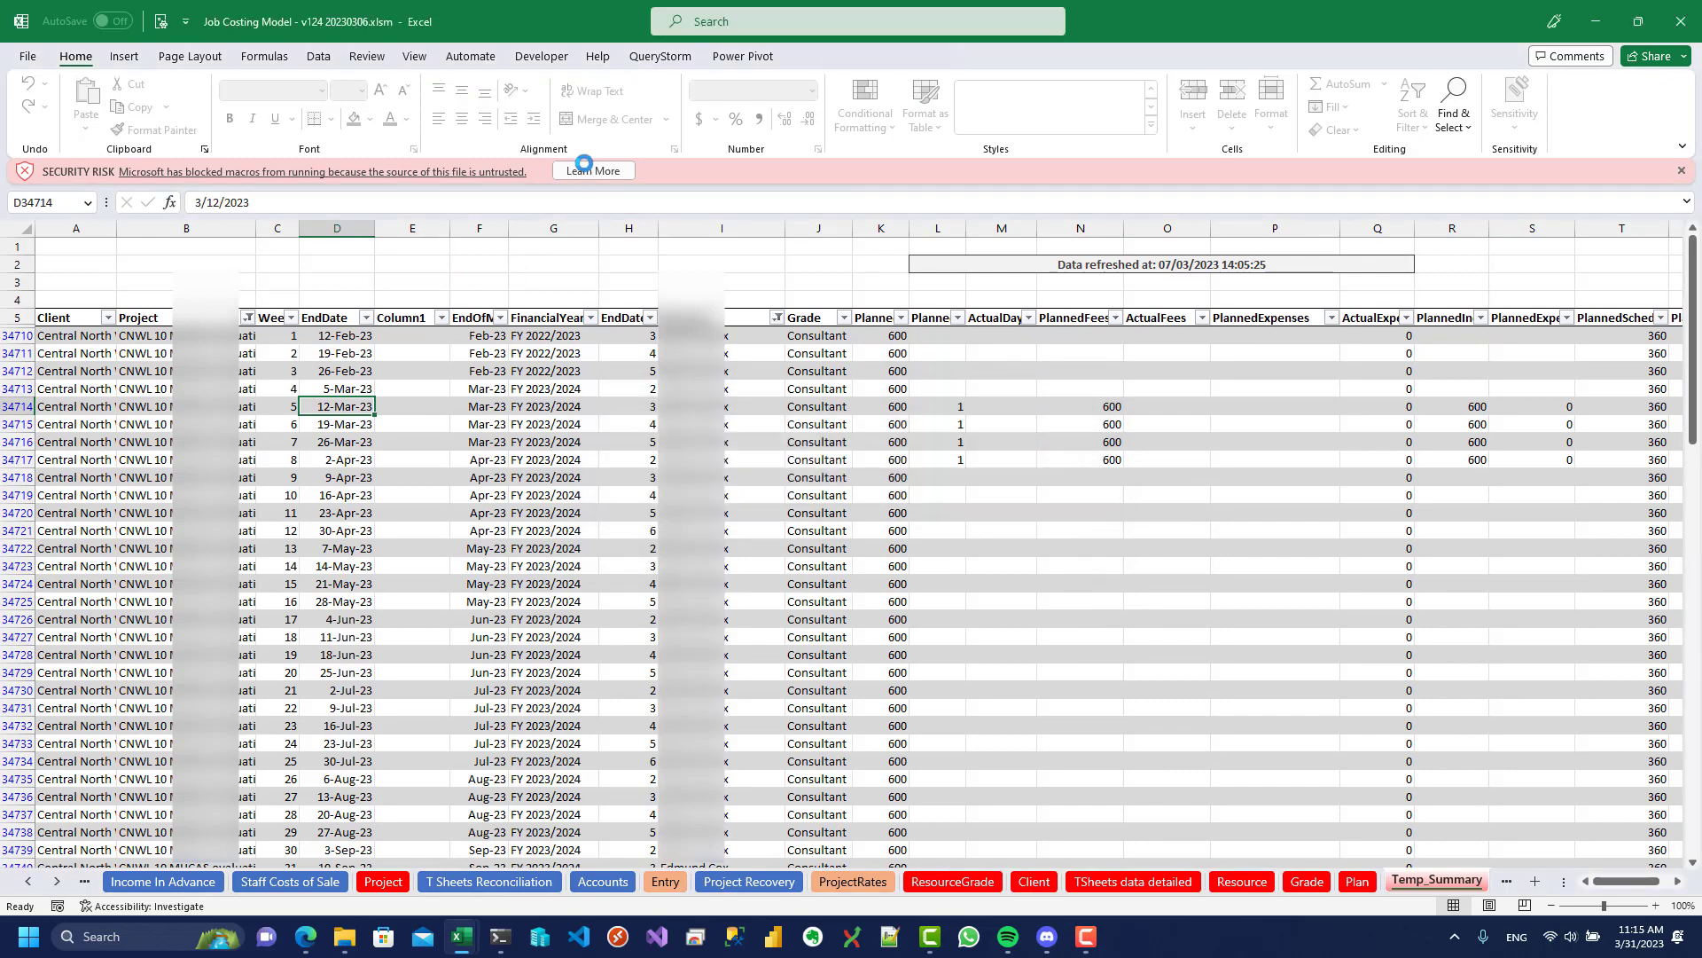
left_click(646, 317)
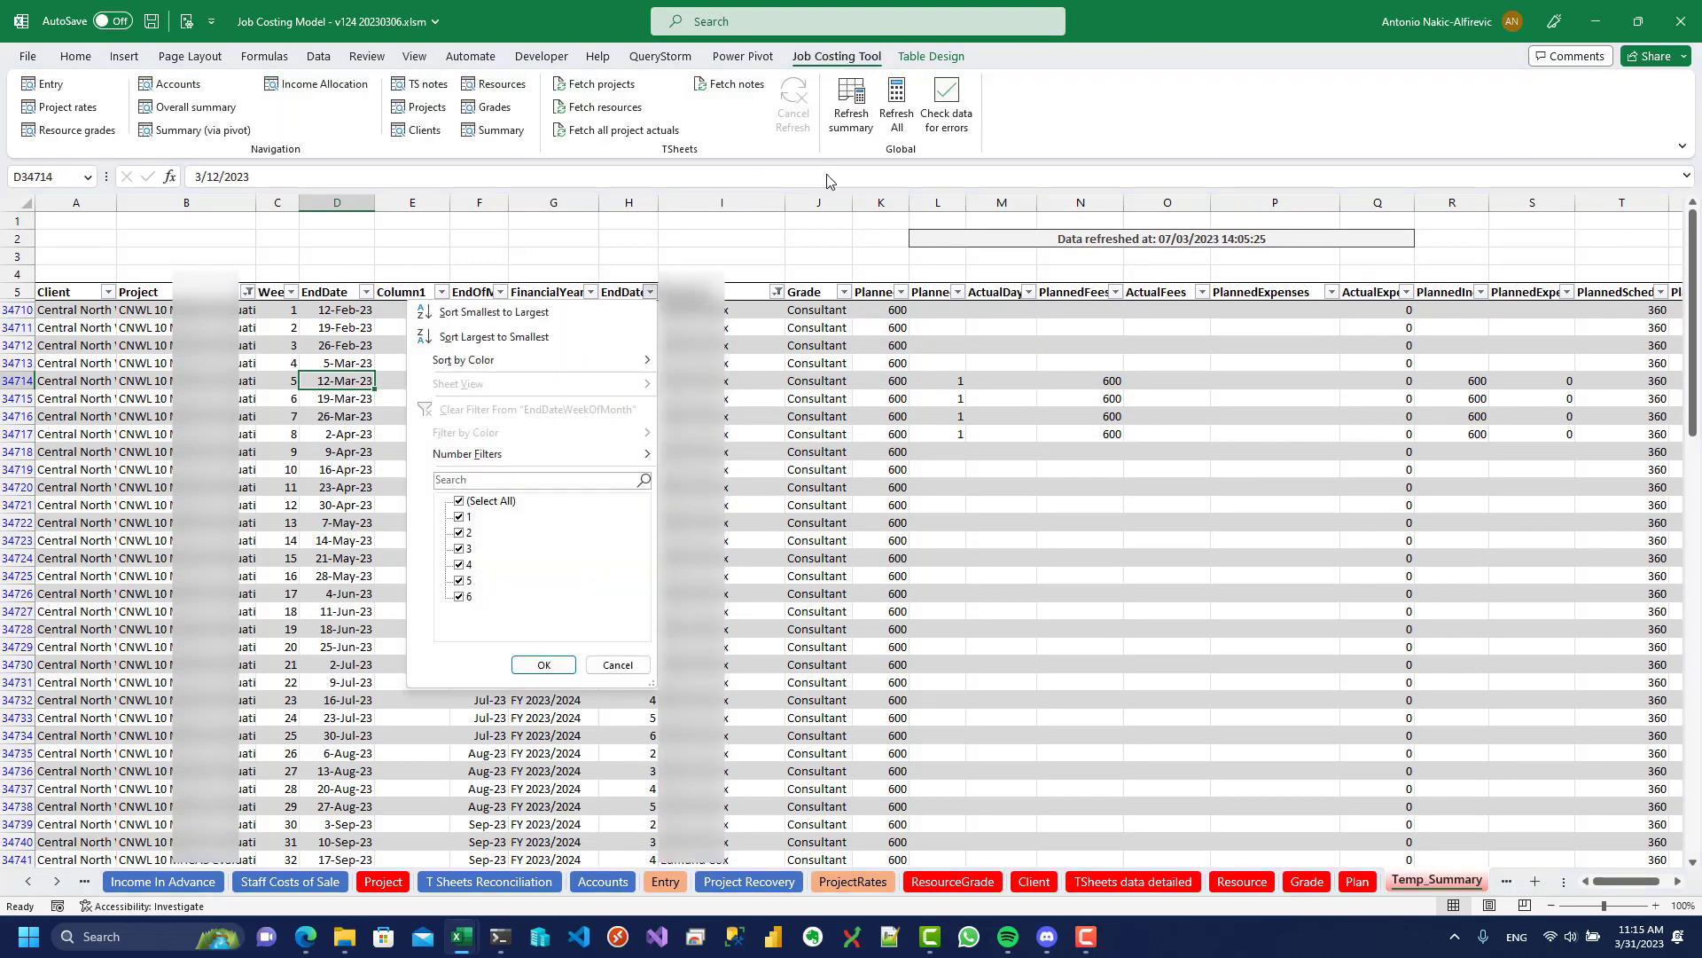
- Explore the Job Costing Tool ribbon and script reading the first project's client name
left_click(1306, 881)
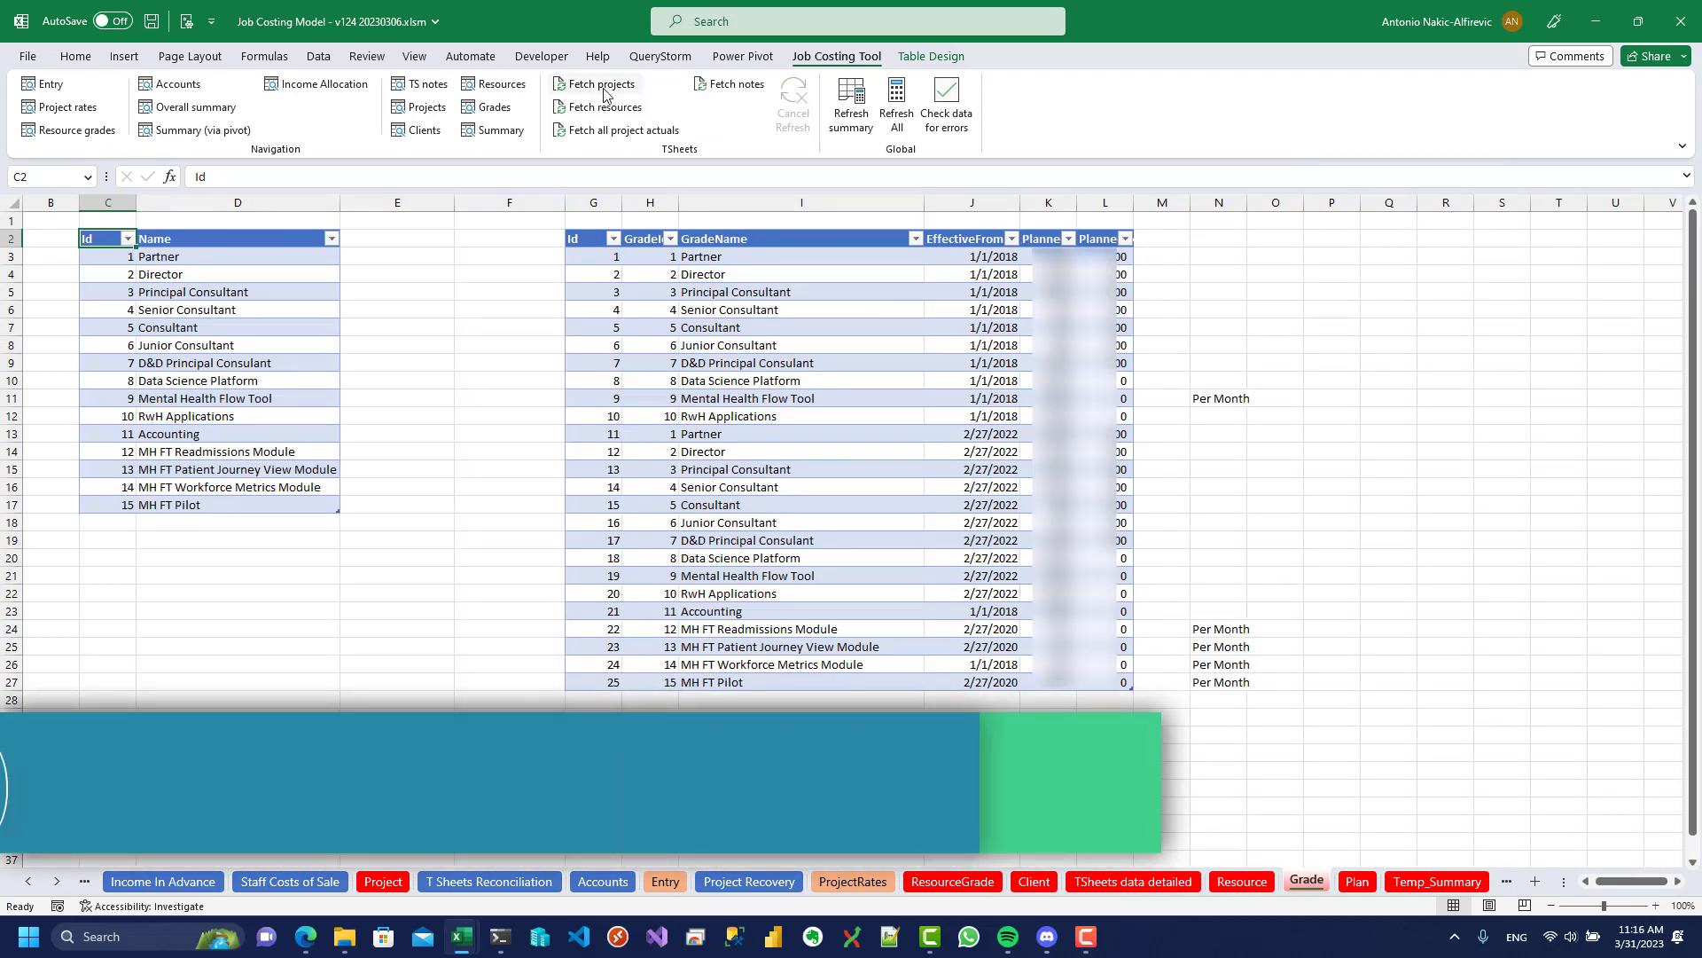
left_click(602, 83)
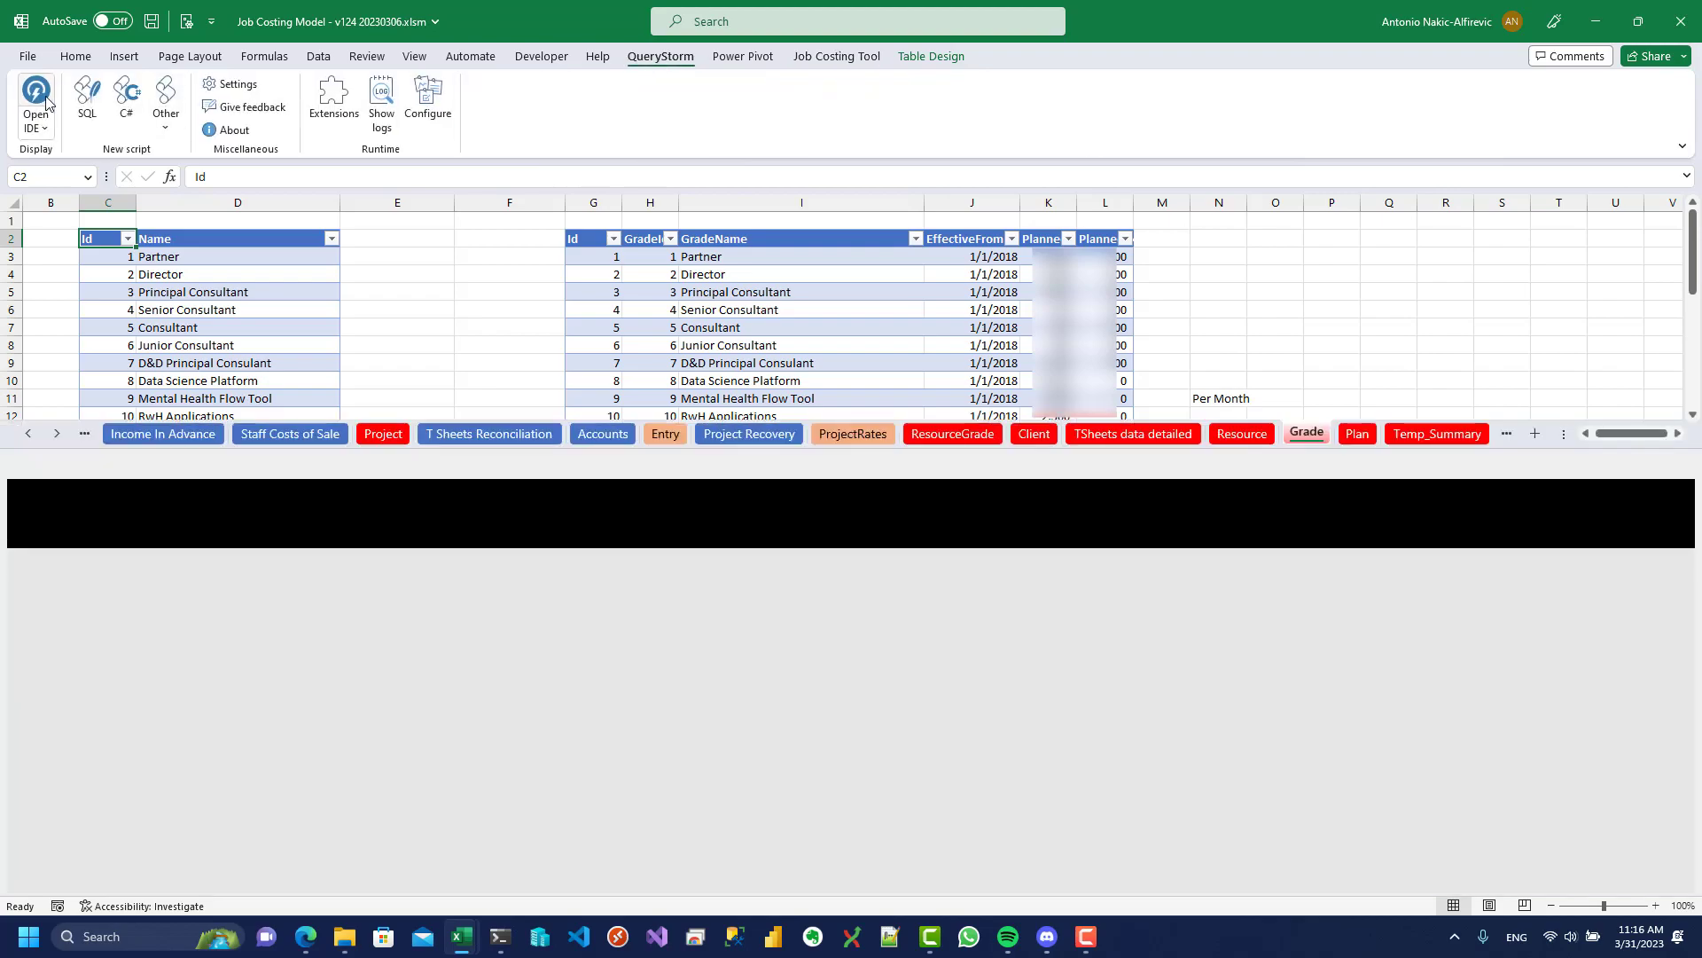
left_click(27, 100)
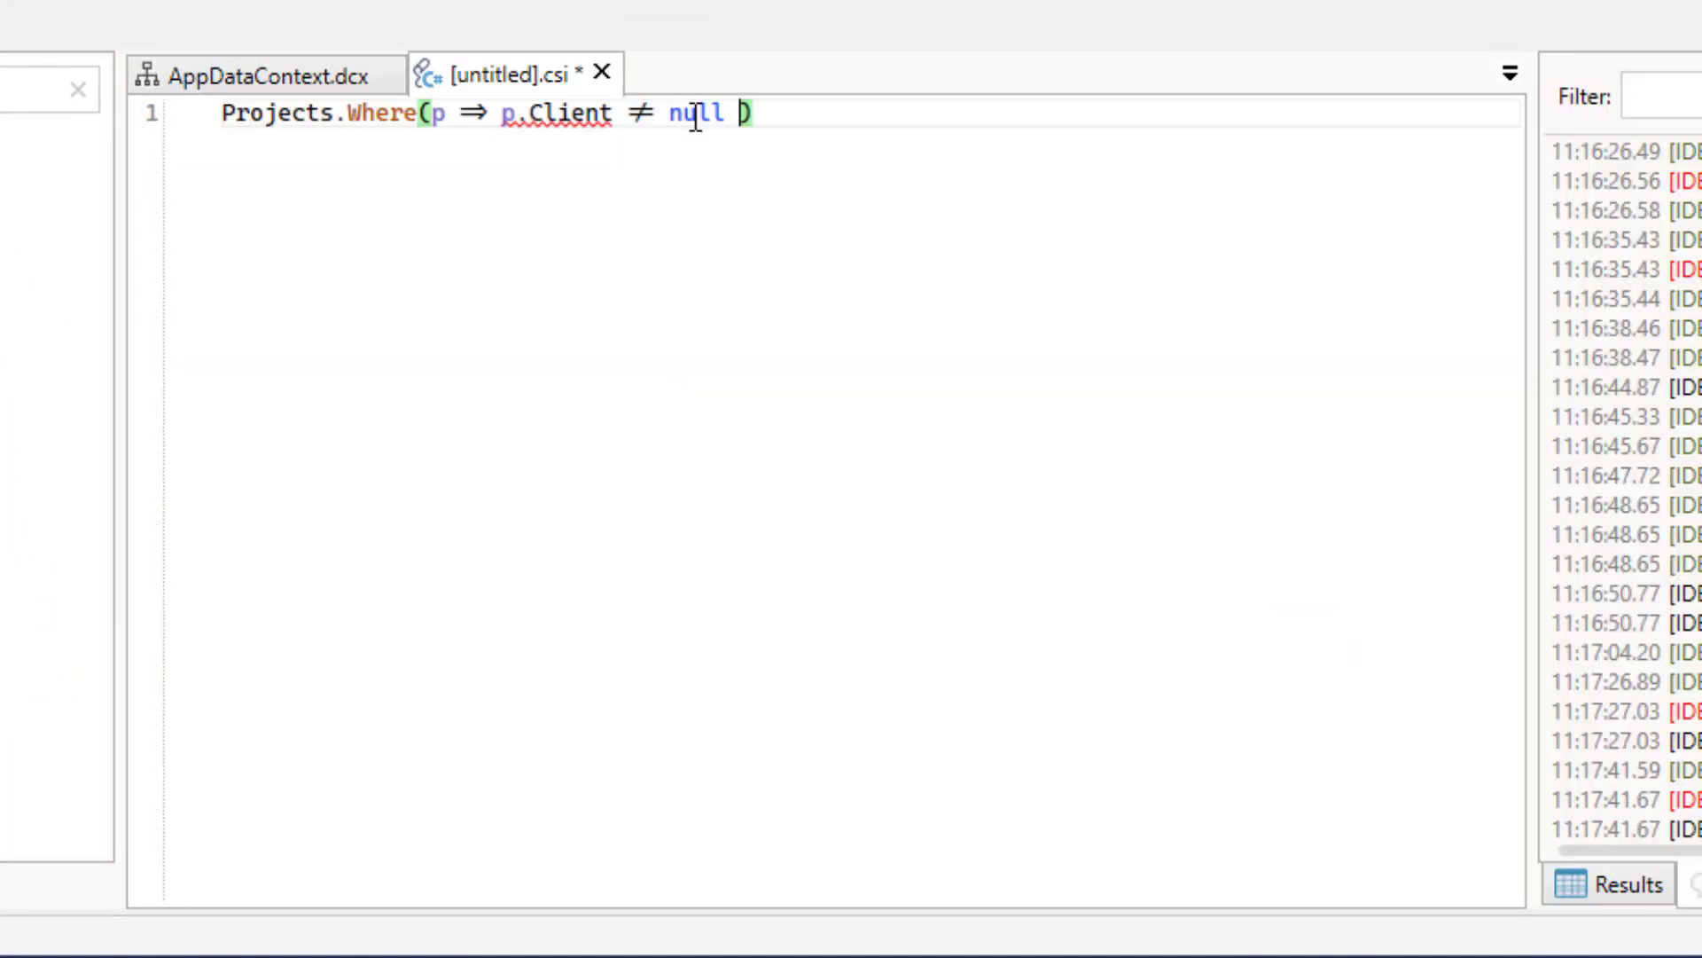
type(".First().Client.Name")
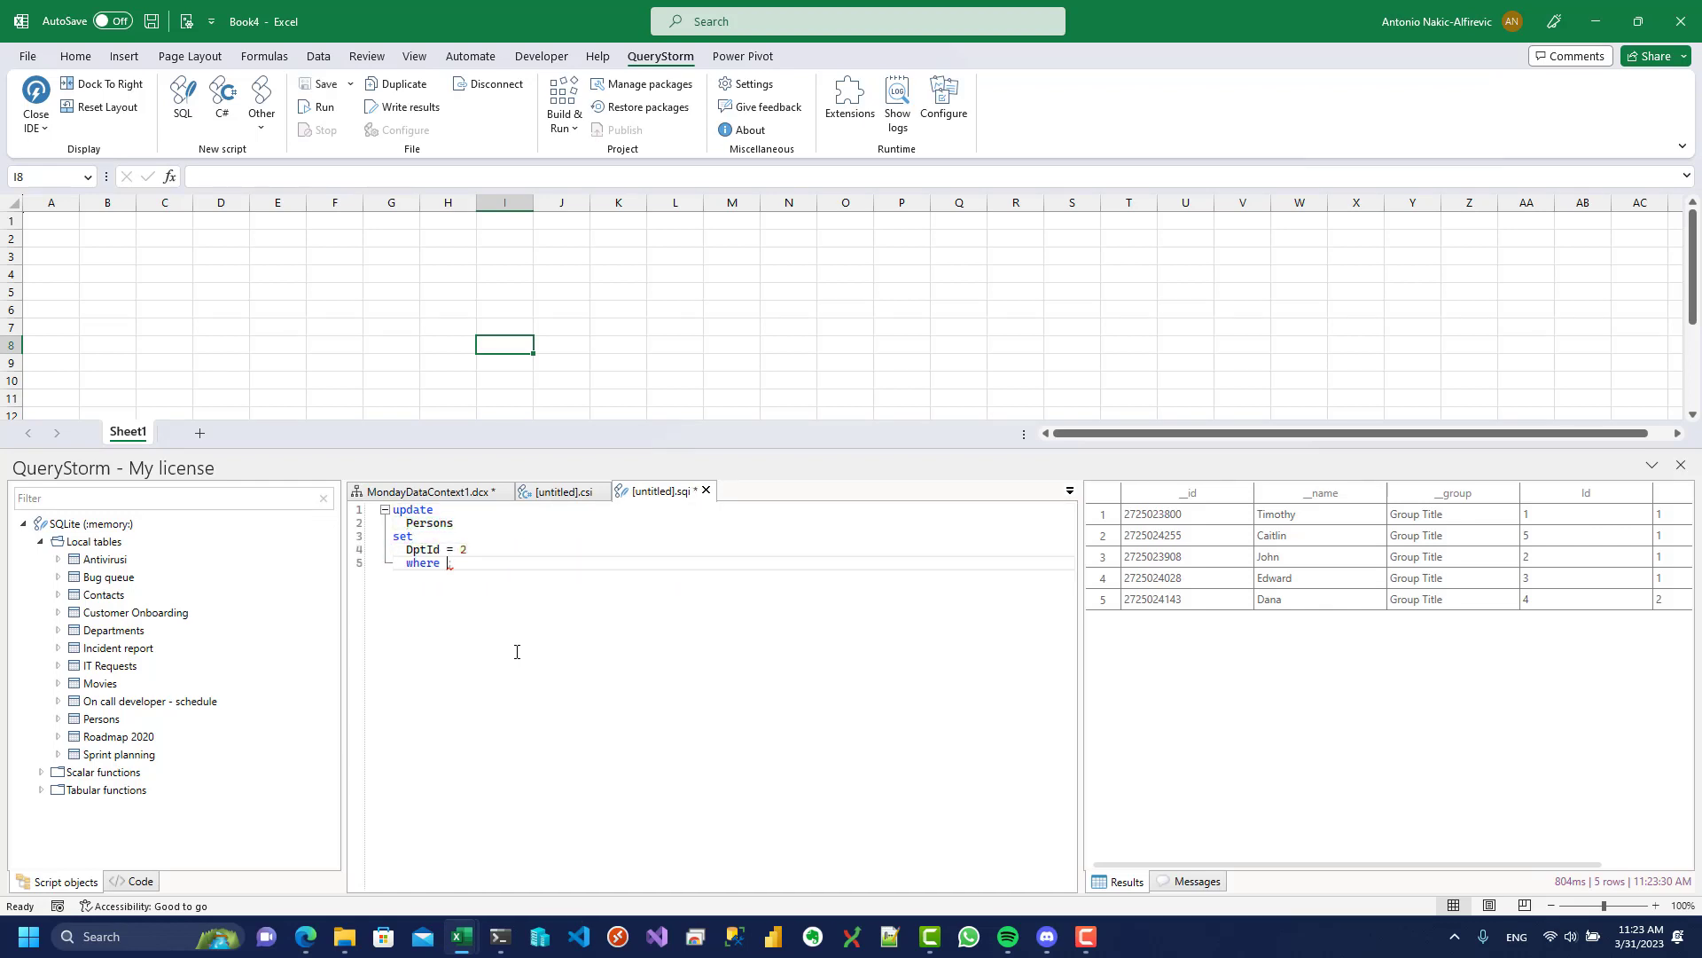
- Add the where condition _name = 'Tim' to the Persons update setting OptId to 2
type("_name = 'Tim'")
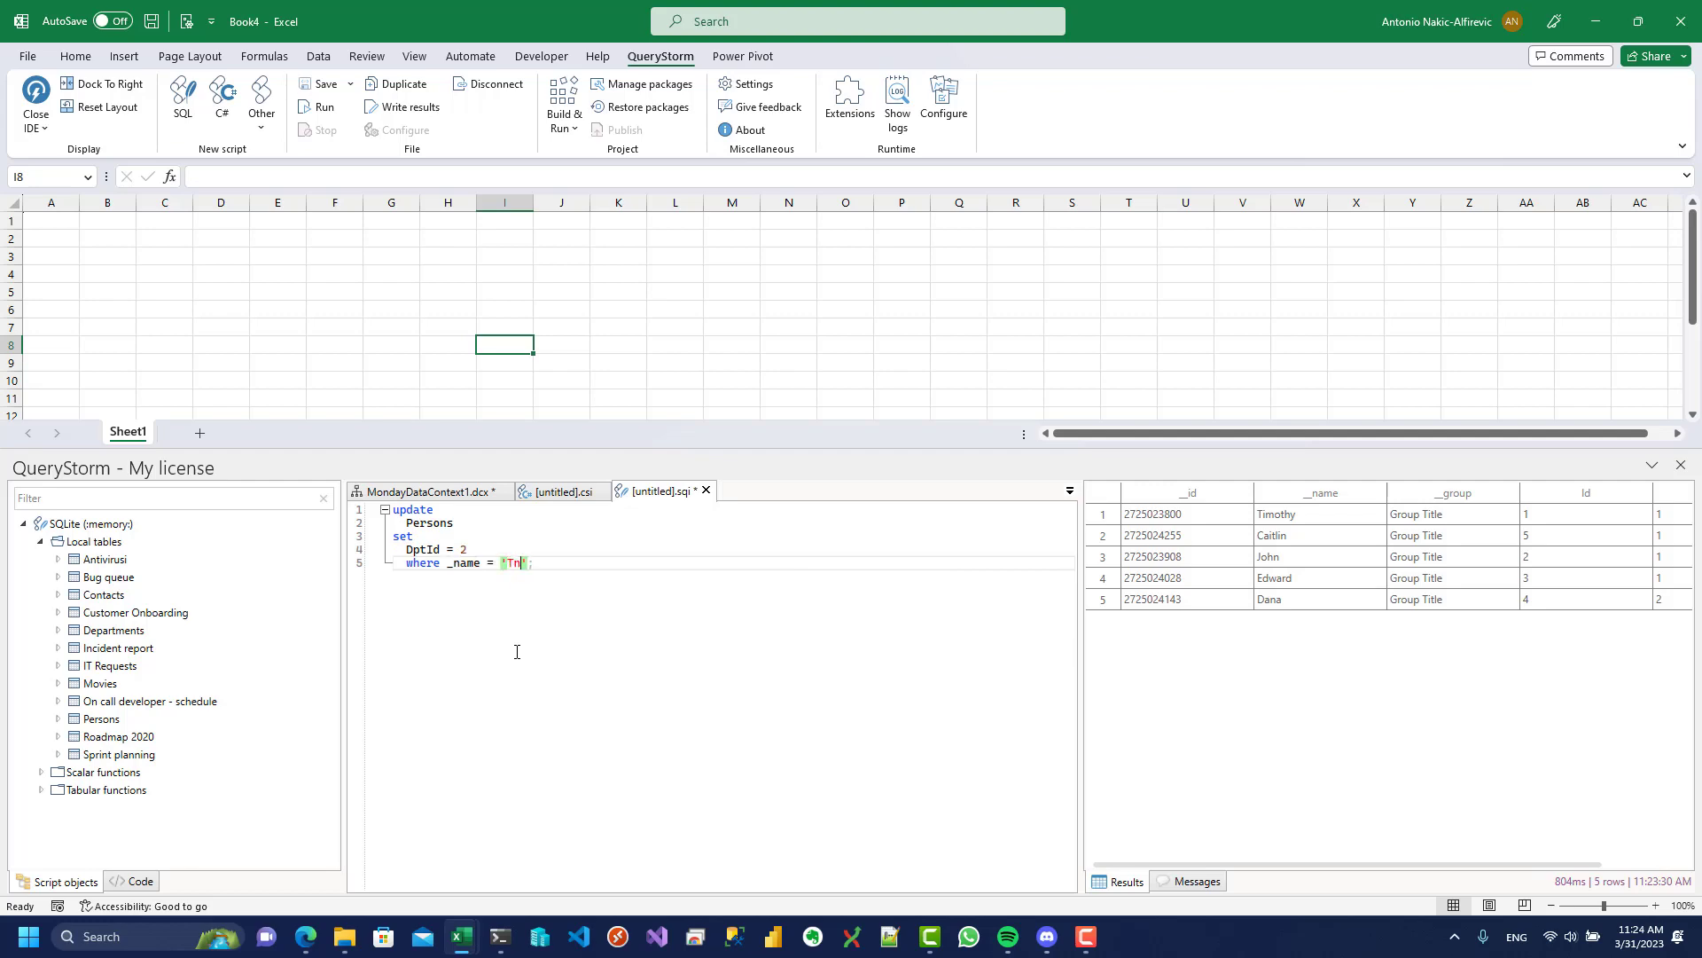